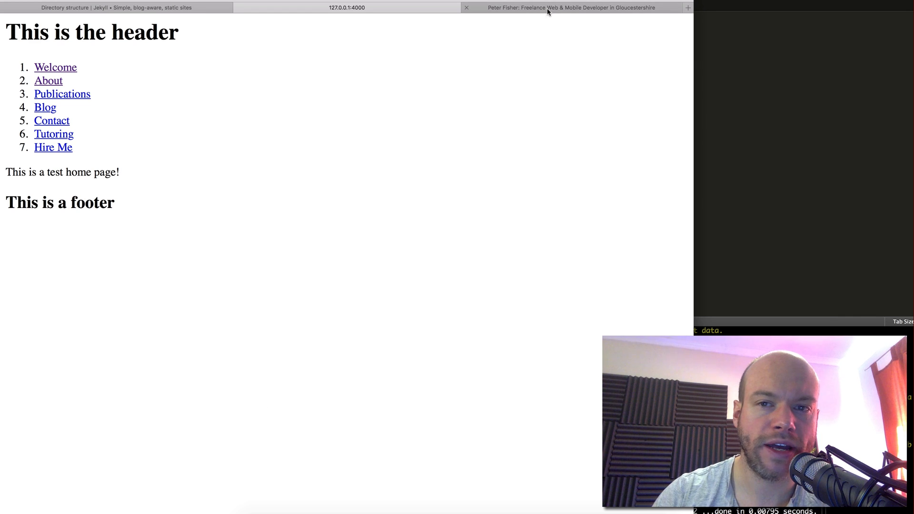
Switch Safari to the tab with the live Peter Fisher freelance developer site.
click(571, 8)
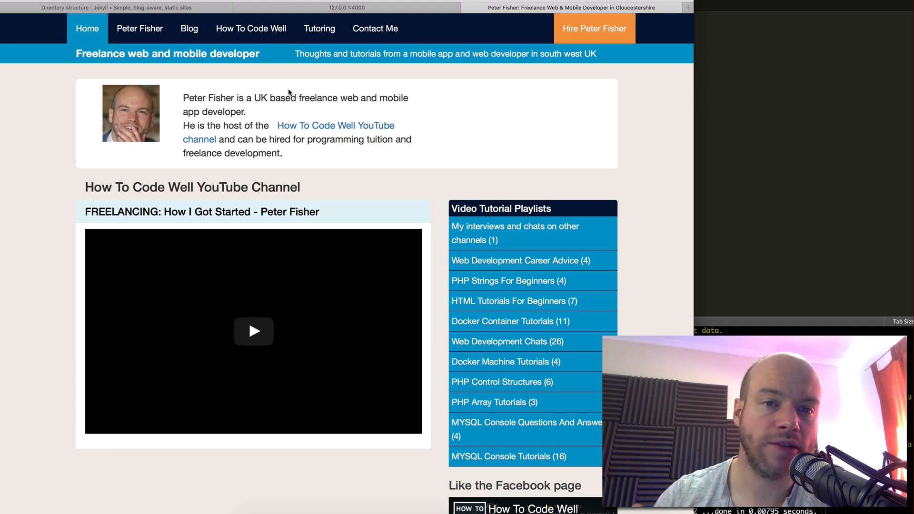
mouse_move(251, 29)
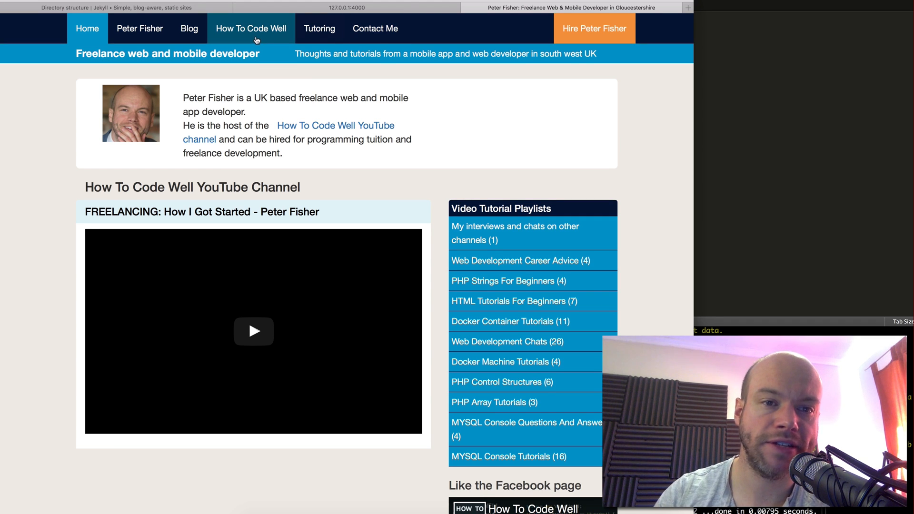
click(251, 28)
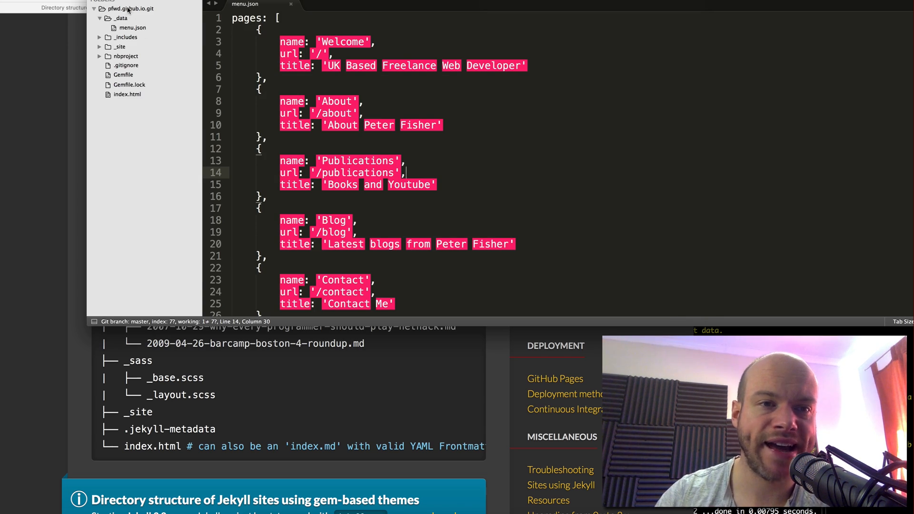
Add a new _layouts folder to the project root, then open index.html.
right_click(129, 8)
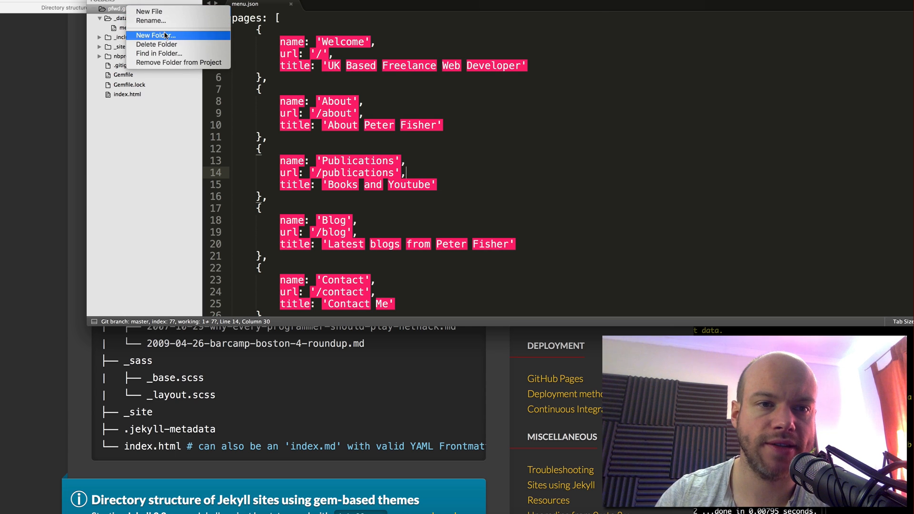
click(153, 34)
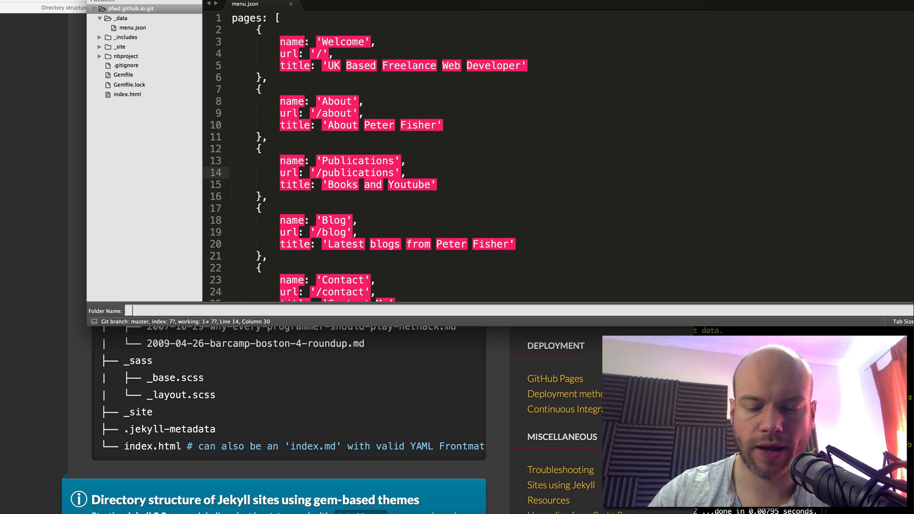
text(layouts)
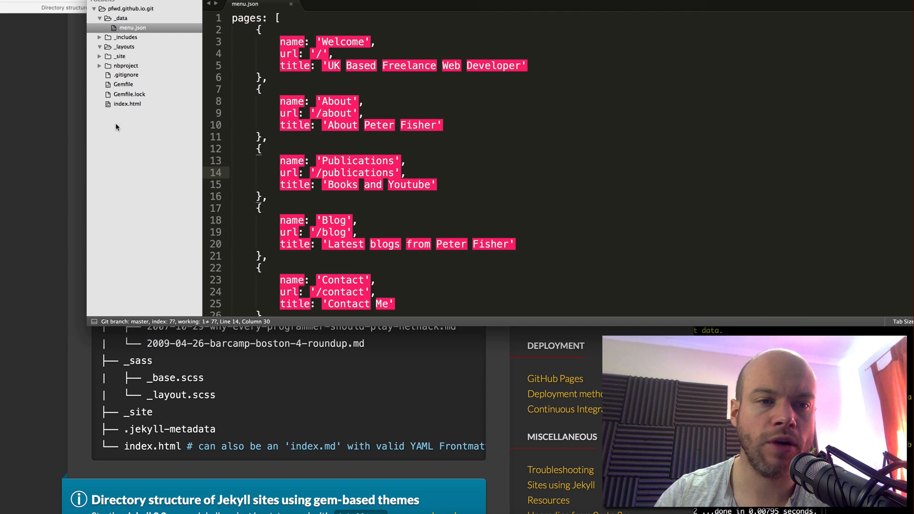
click(127, 103)
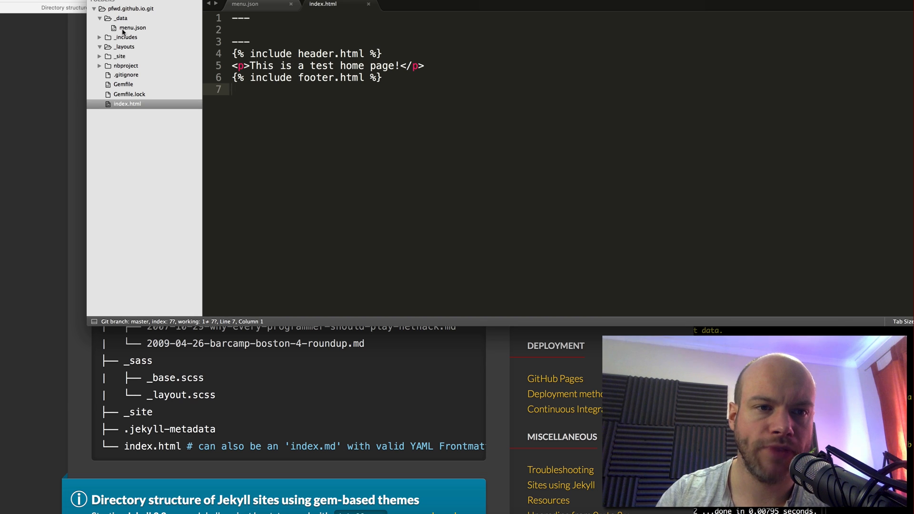
Save a new file as page.html inside _layouts and cut index.html's header and footer includes.
right_click(124, 46)
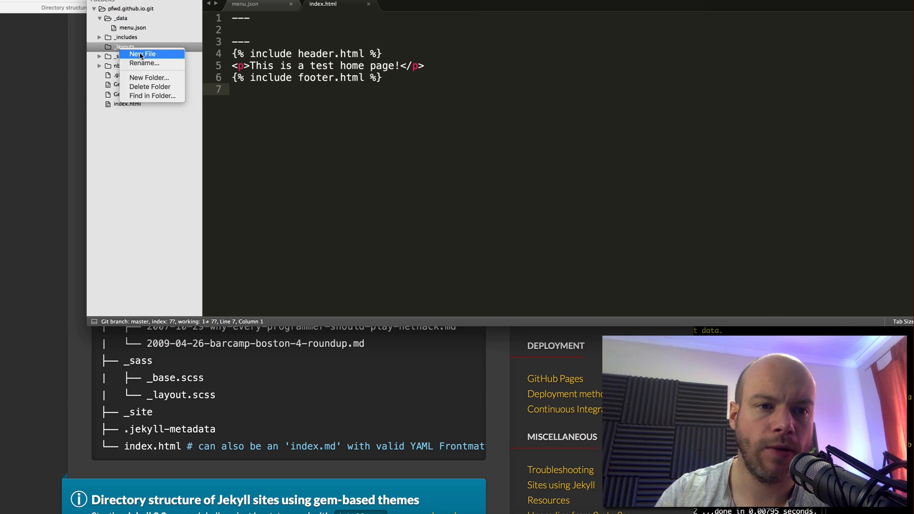
click(143, 54)
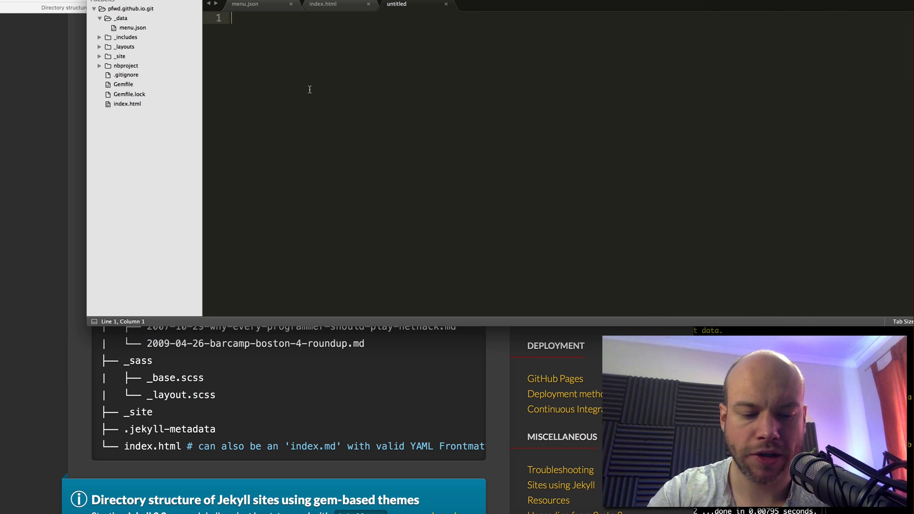
key(cmd+s)
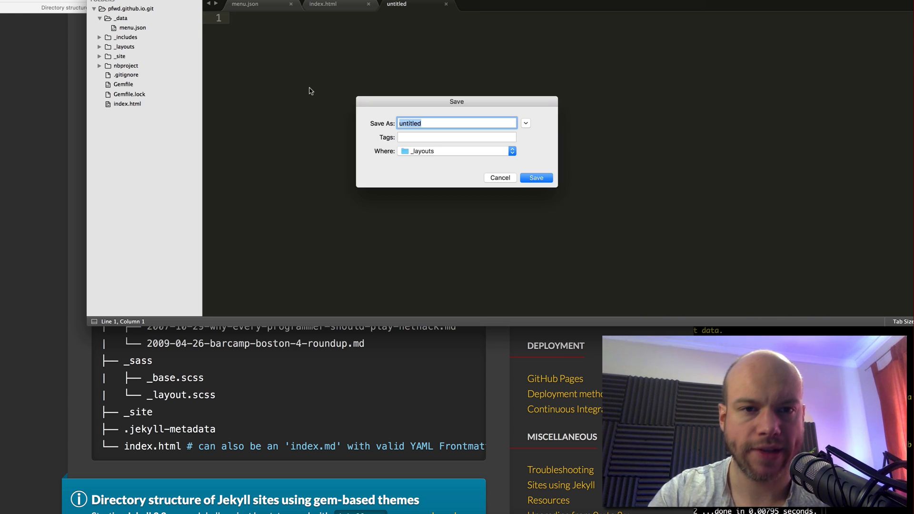
text(page)
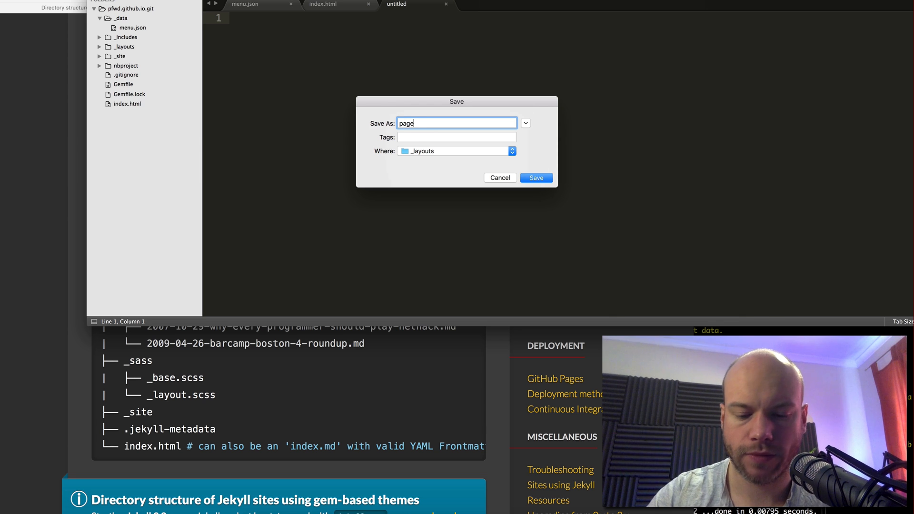
click(535, 178)
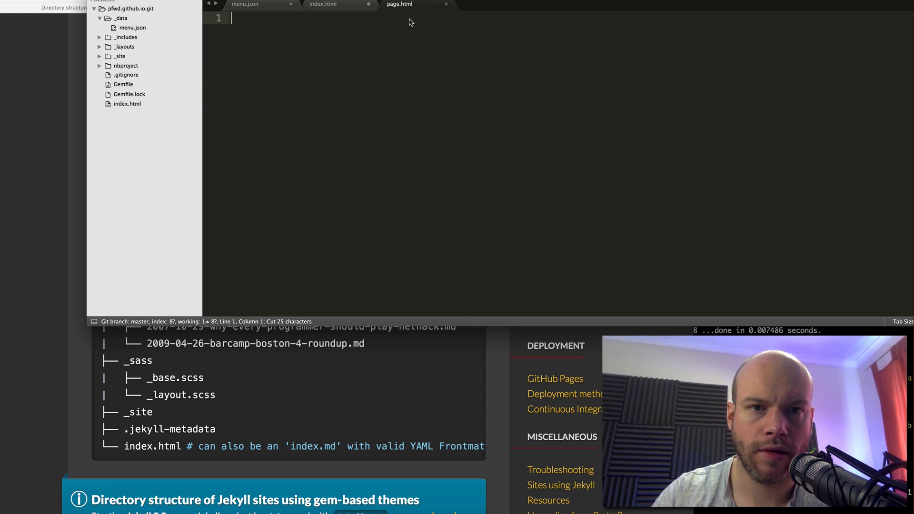
click(323, 4)
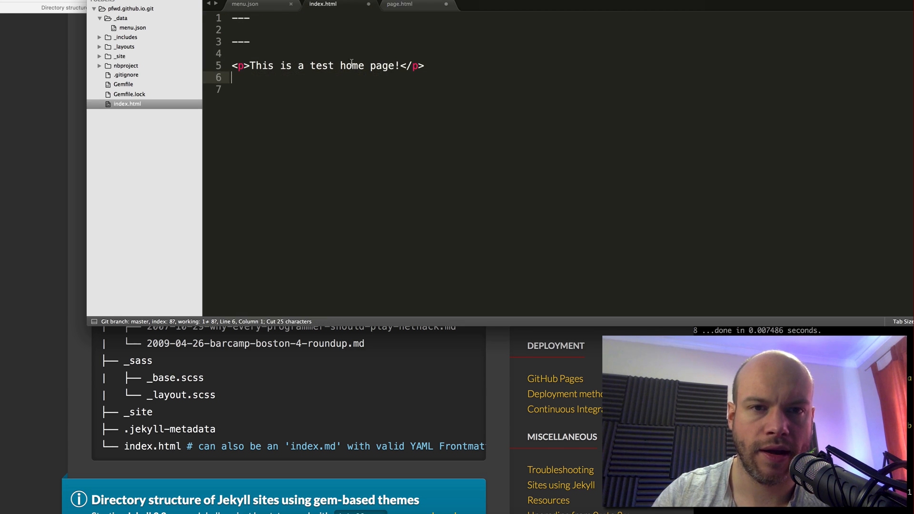
click(400, 4)
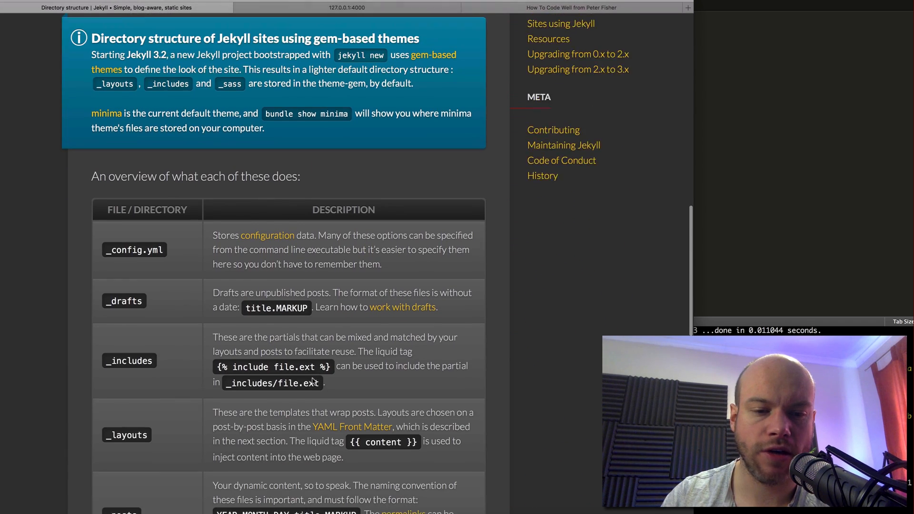
Fill page.html with the header include, {{ content }}, and the footer include.
scroll(down, 3)
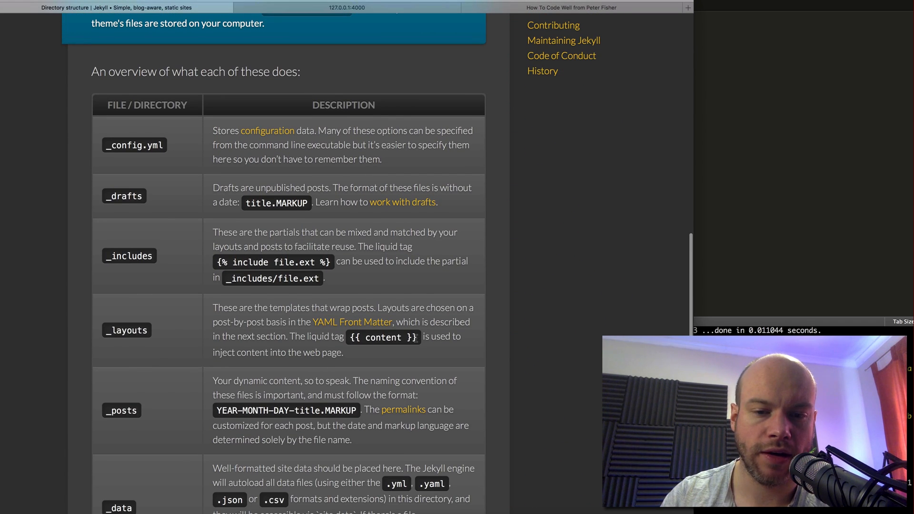
double_click(382, 337)
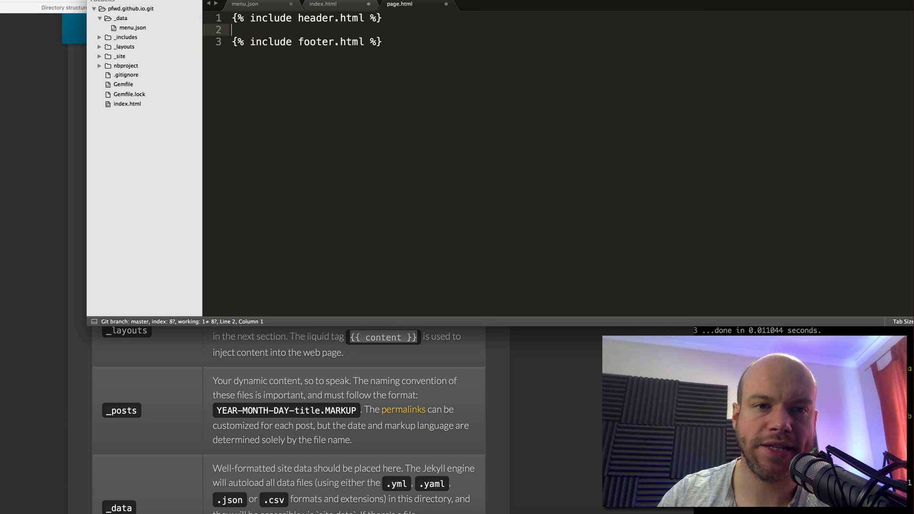
text({{ content }})
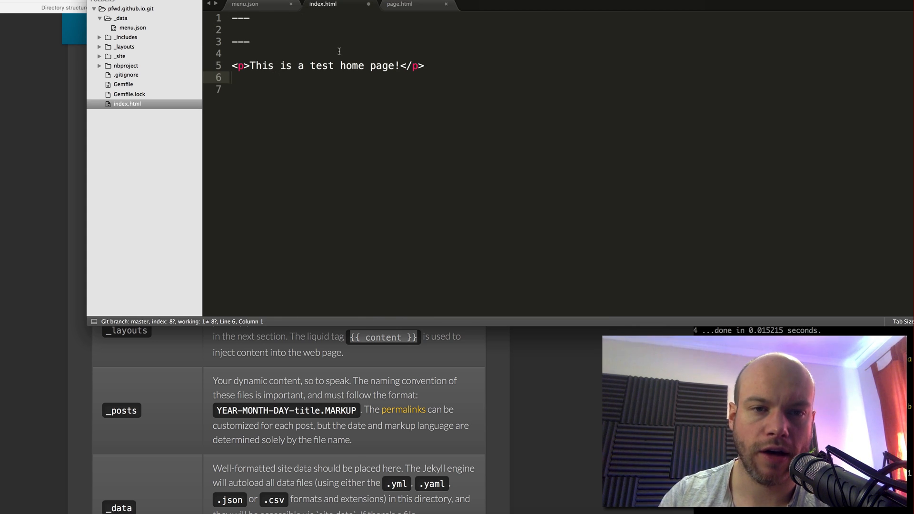
click(399, 4)
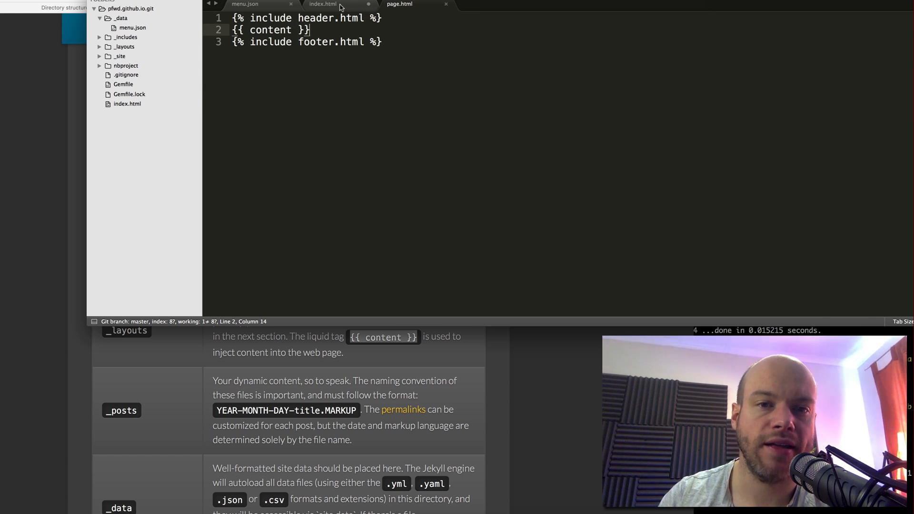
Add 'layout: page' to index.html's front matter and save the file.
click(321, 4)
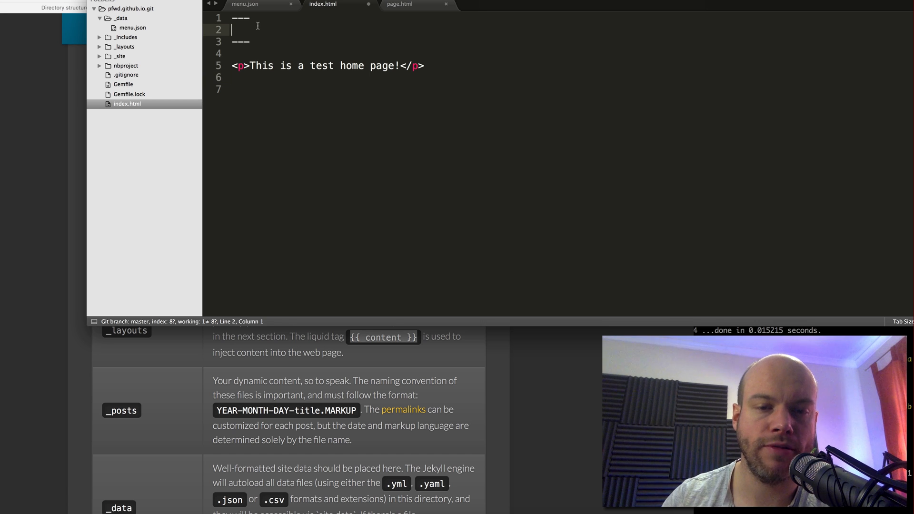
text(layo)
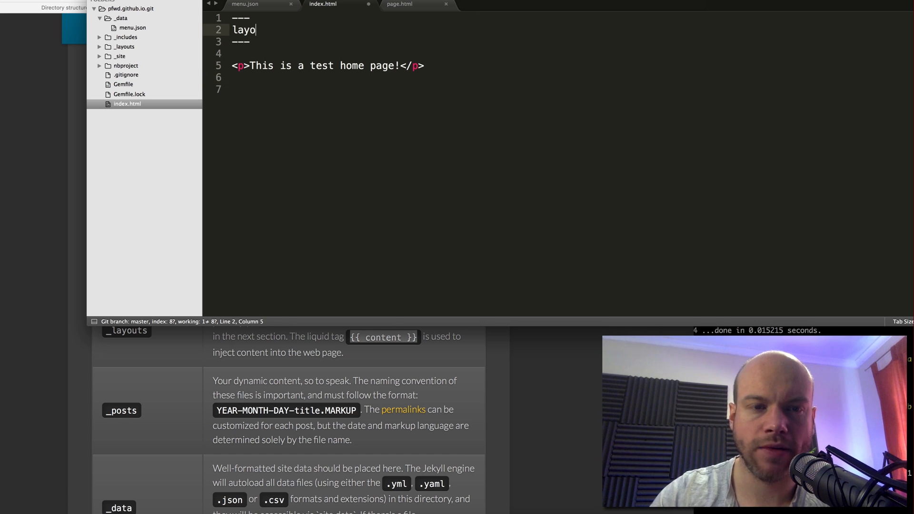
text(ut:)
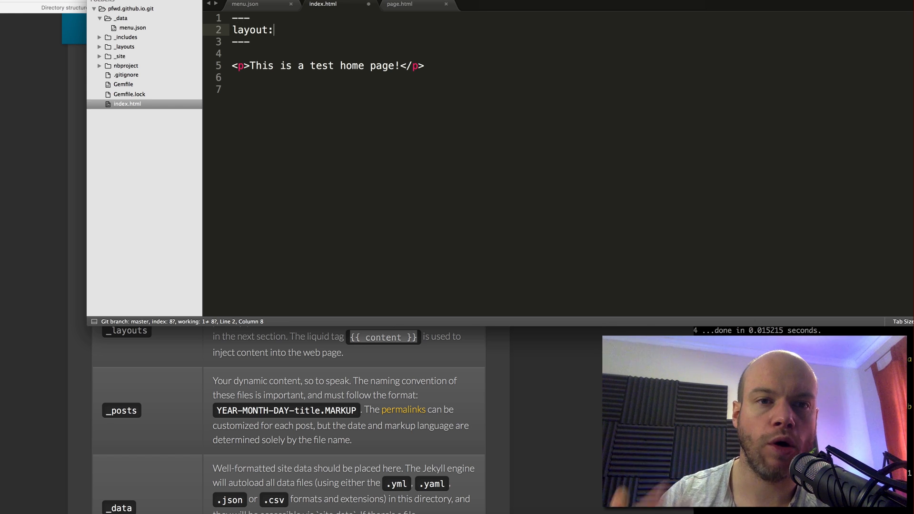
text(pa)
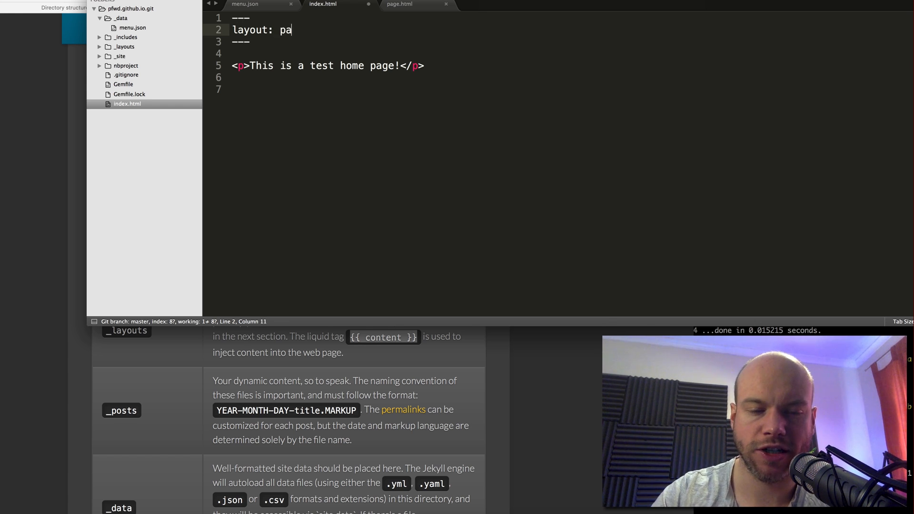
text(ge)
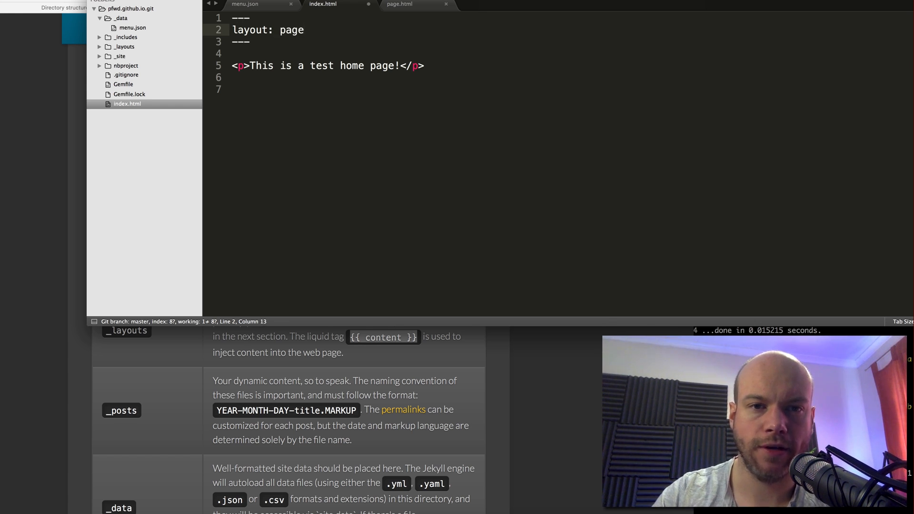
key(cmd+s)
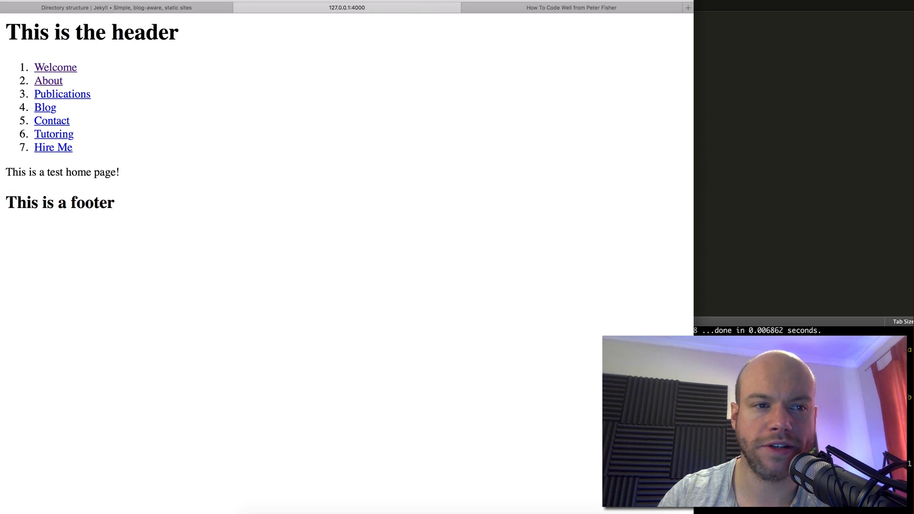
mouse_move(515, 185)
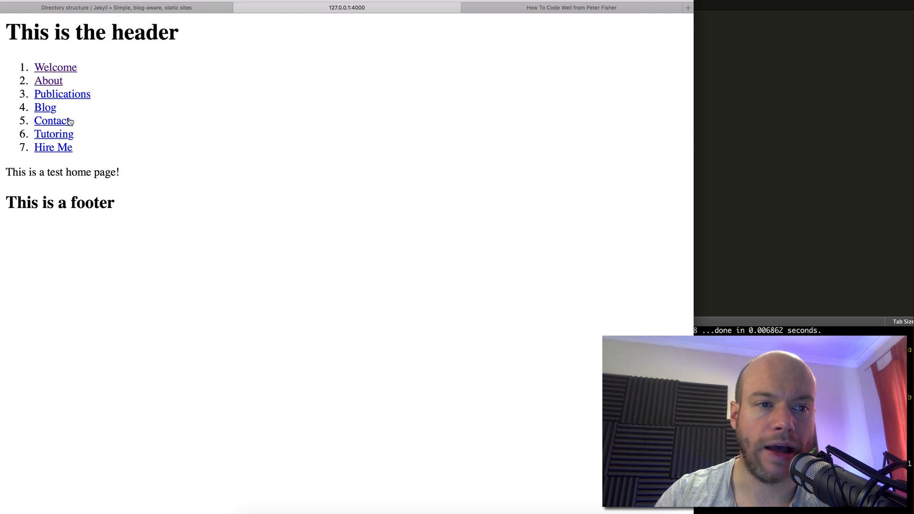
mouse_move(98, 144)
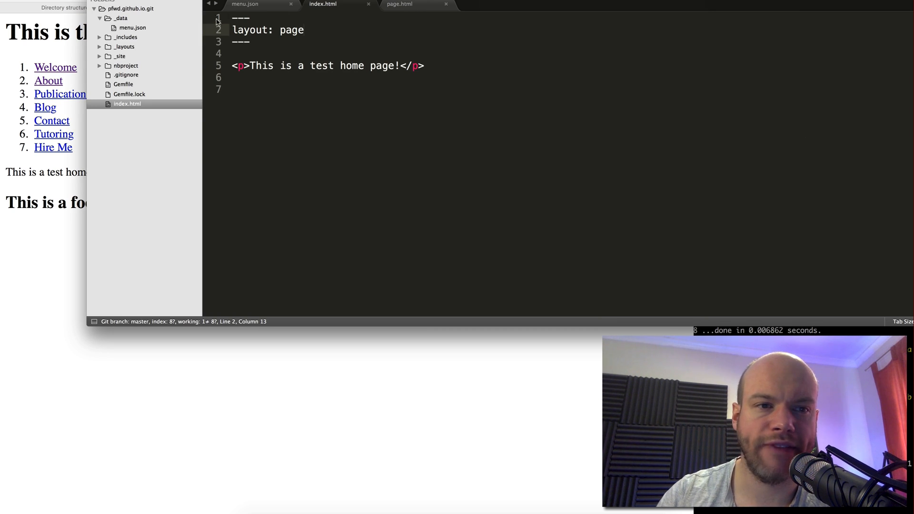
Insert <strong>This is a layout test</strong> below the header include in page.html.
click(400, 4)
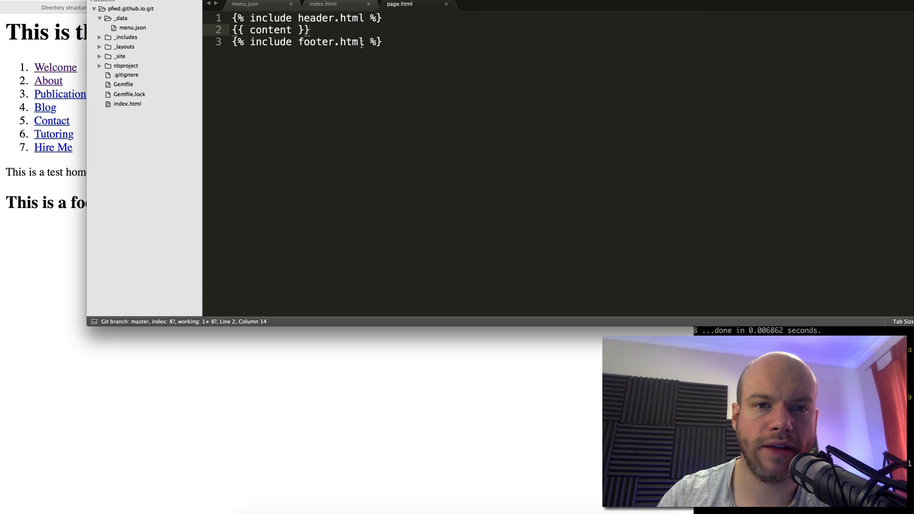
click(383, 17)
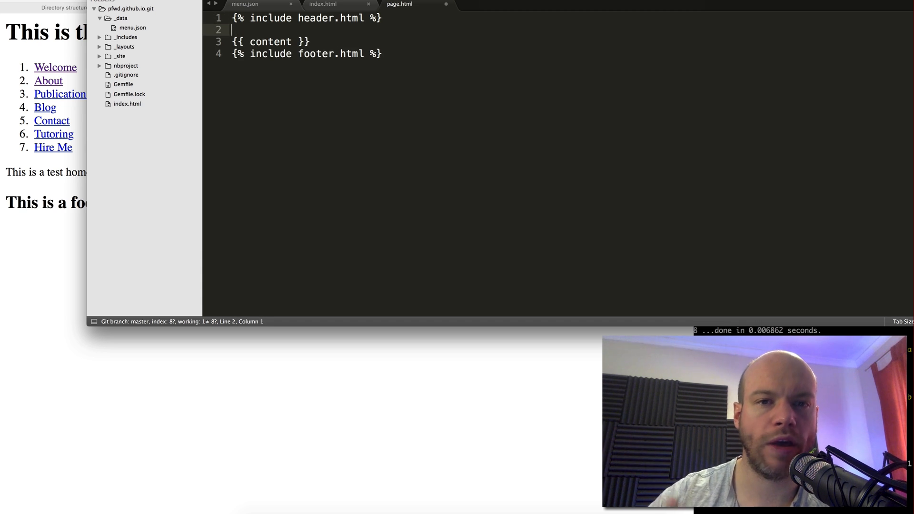
text(<)
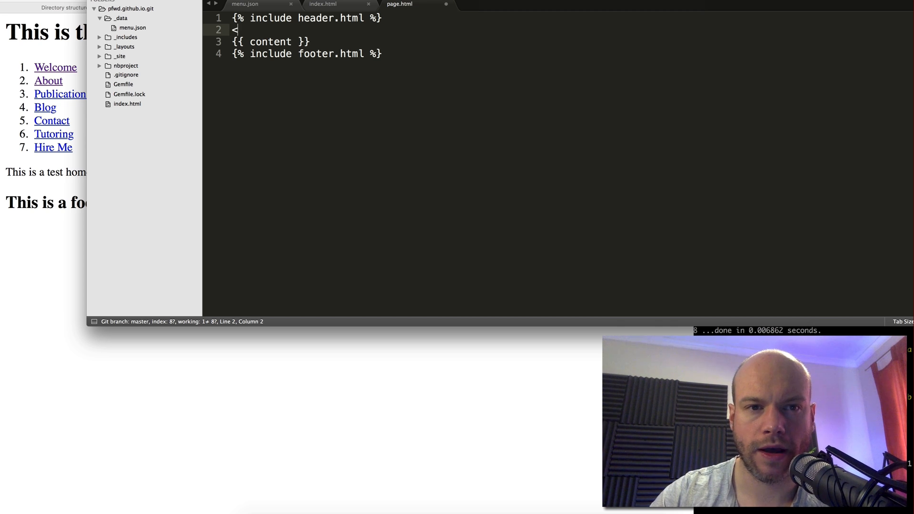
text(strong>This is a l)
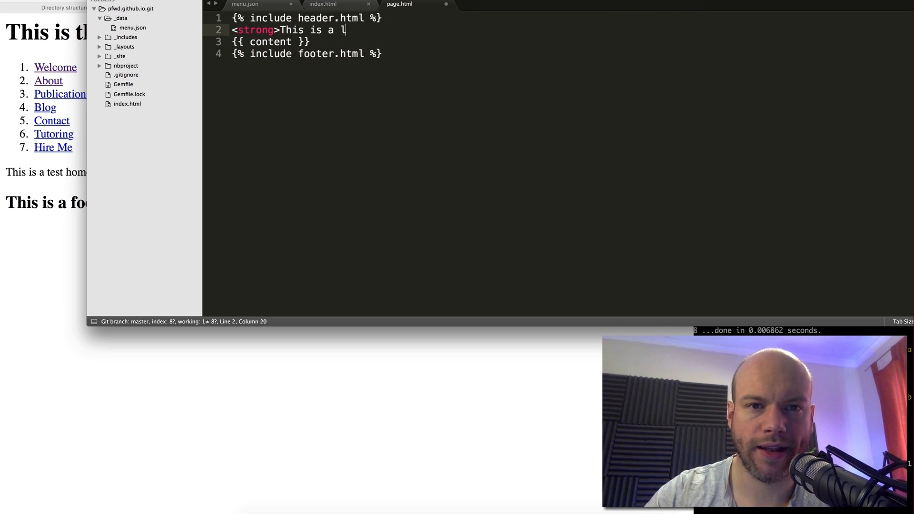
text(ayout te)
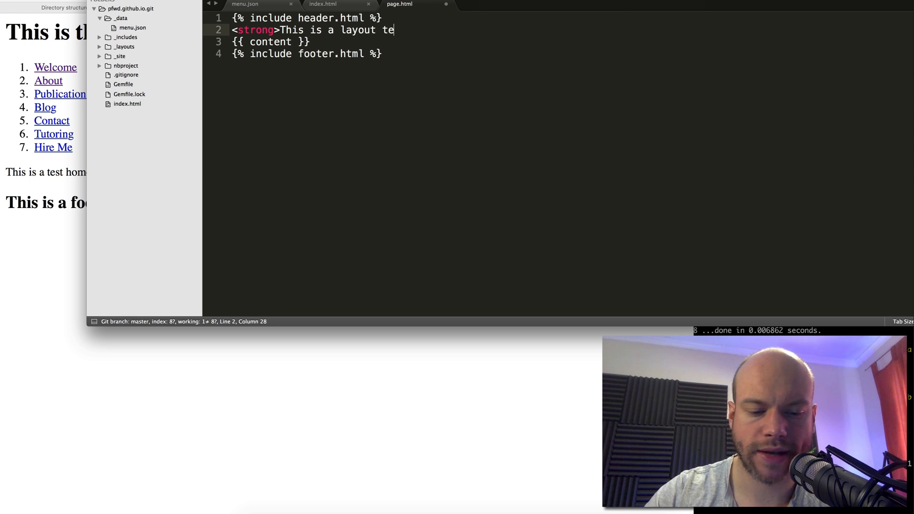
text(st</strong>)
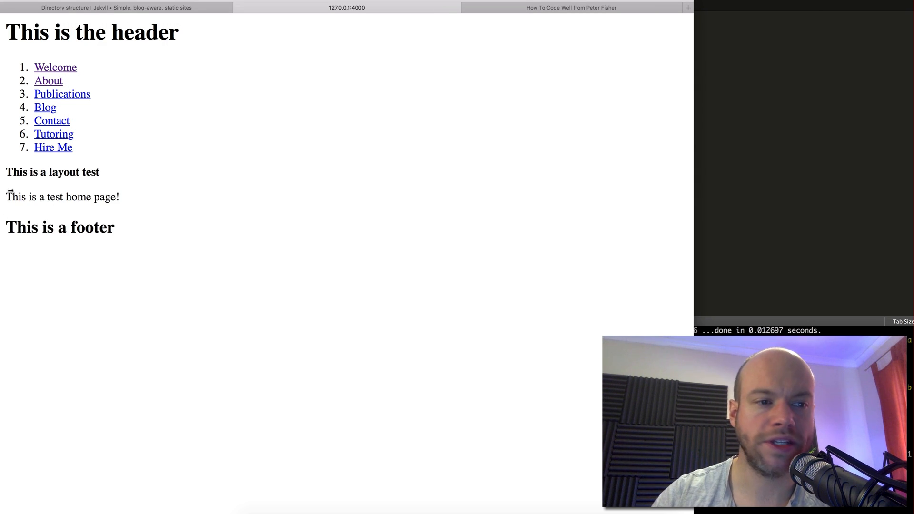
Select the home page paragraph in Safari to check the bold layout line above it.
triple_click(50, 171)
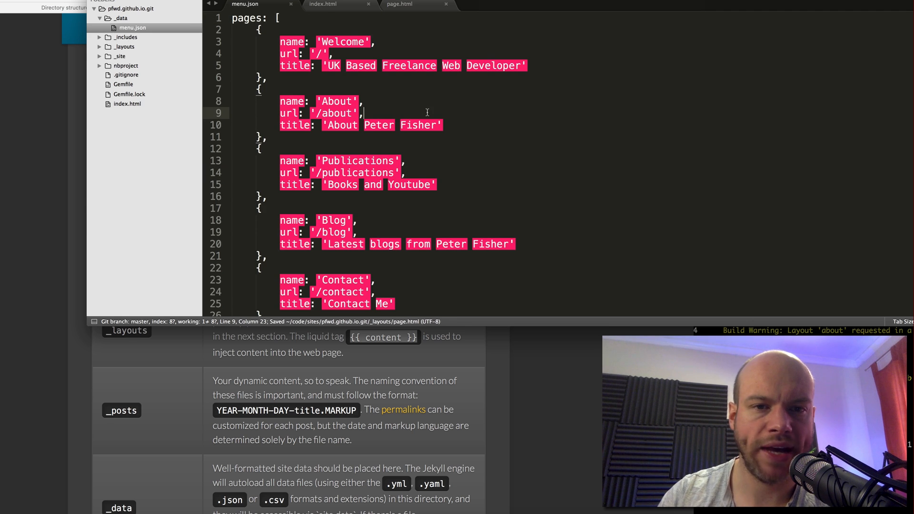
Create a new file at the project root and save it as about.html.
double_click(337, 101)
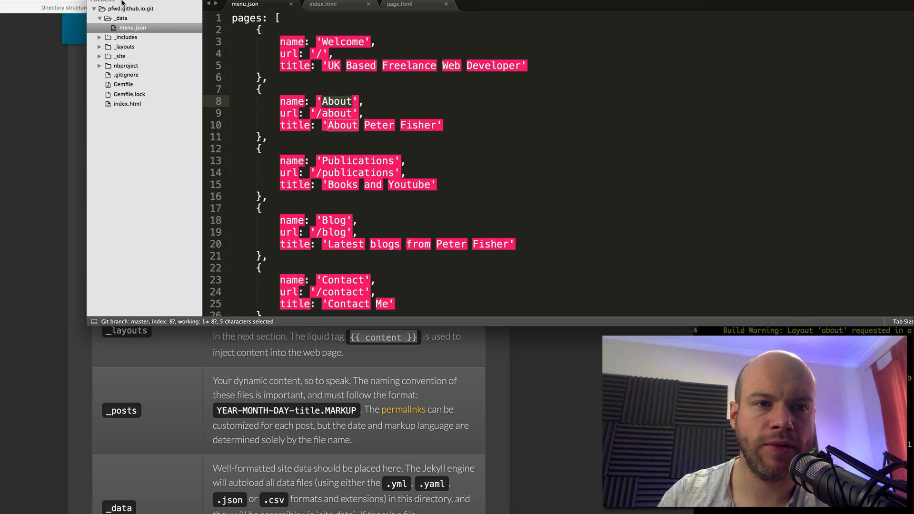
right_click(129, 8)
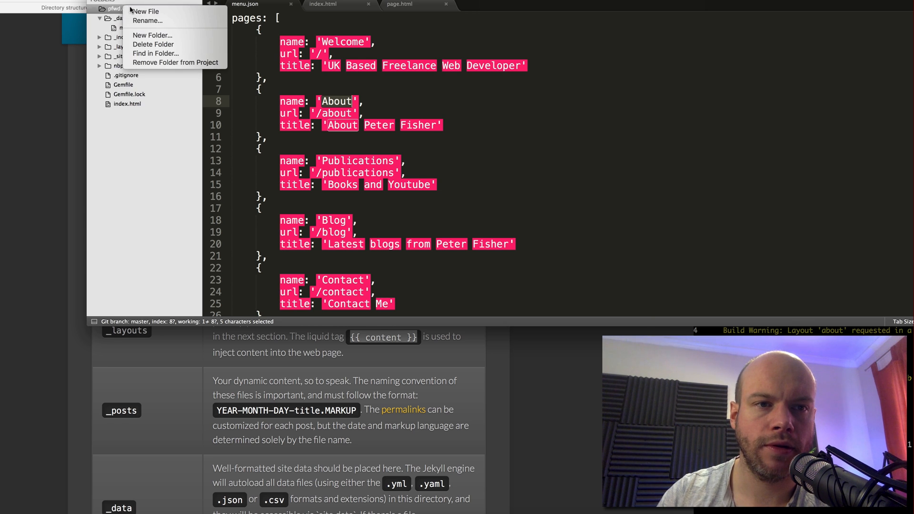
click(145, 11)
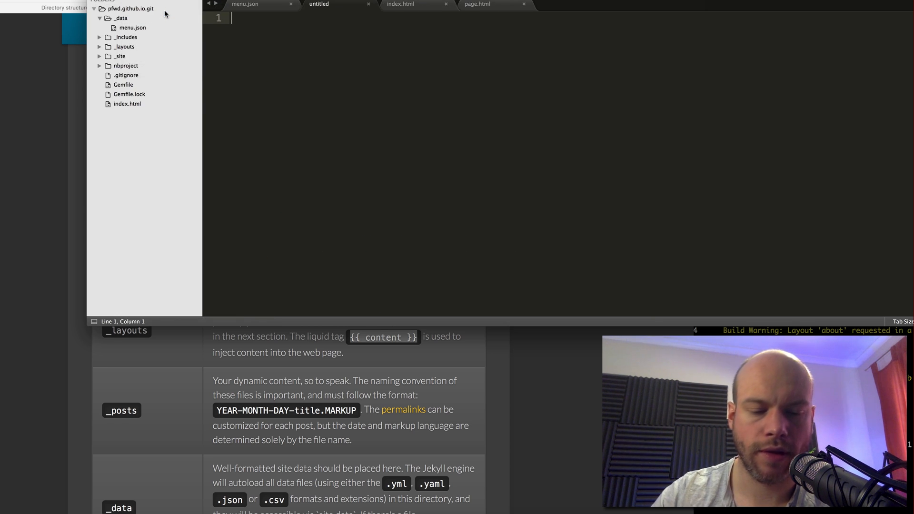
key(cmd+s)
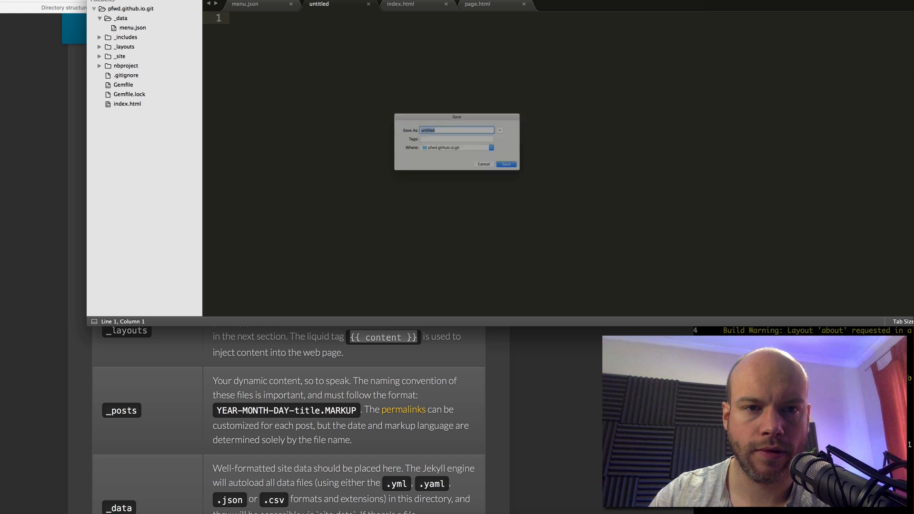
text(about)
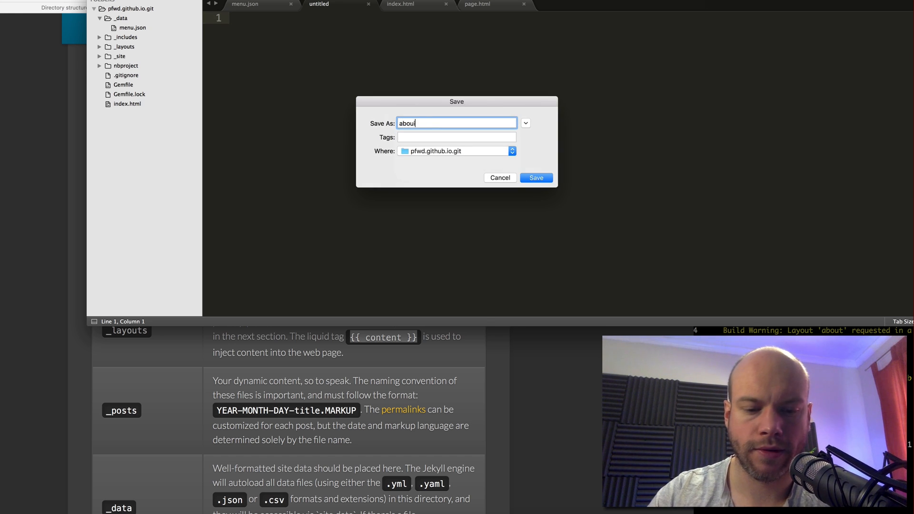
text(.html)
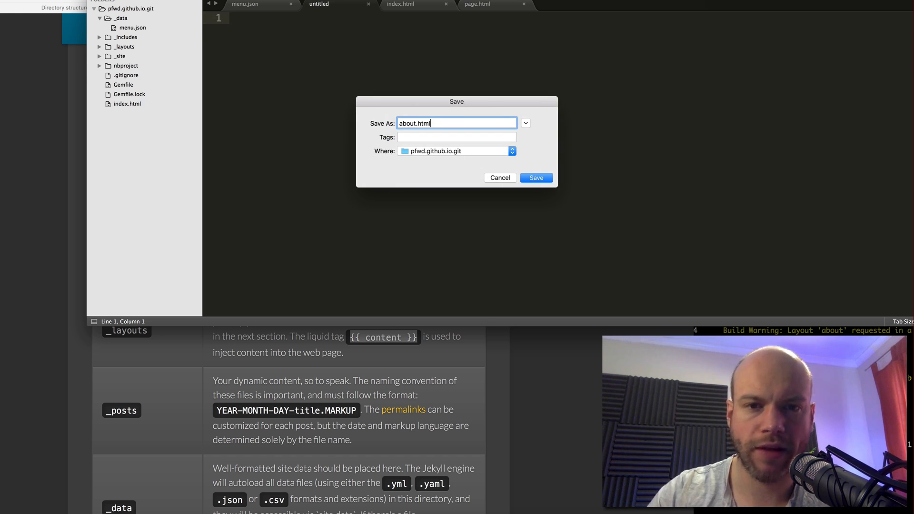
click(535, 177)
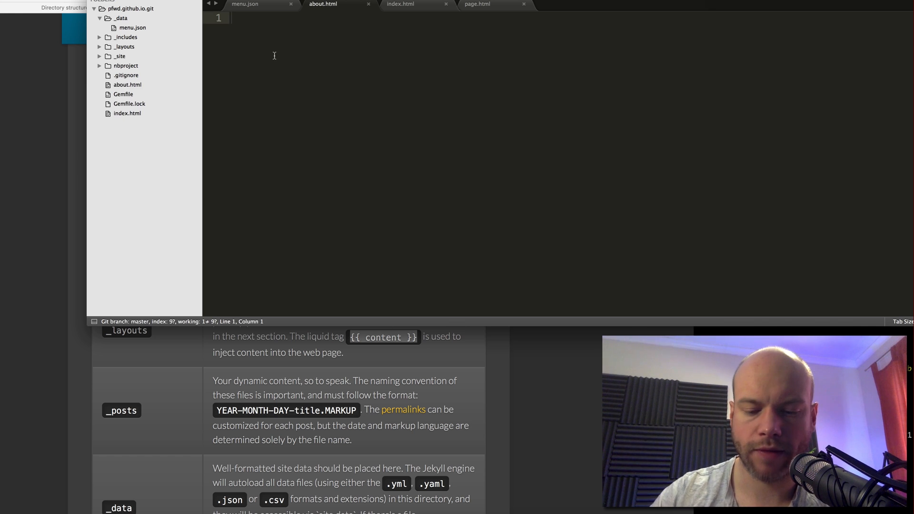
Write the paragraph 'This is a test about page!' in about.html and save.
click(400, 4)
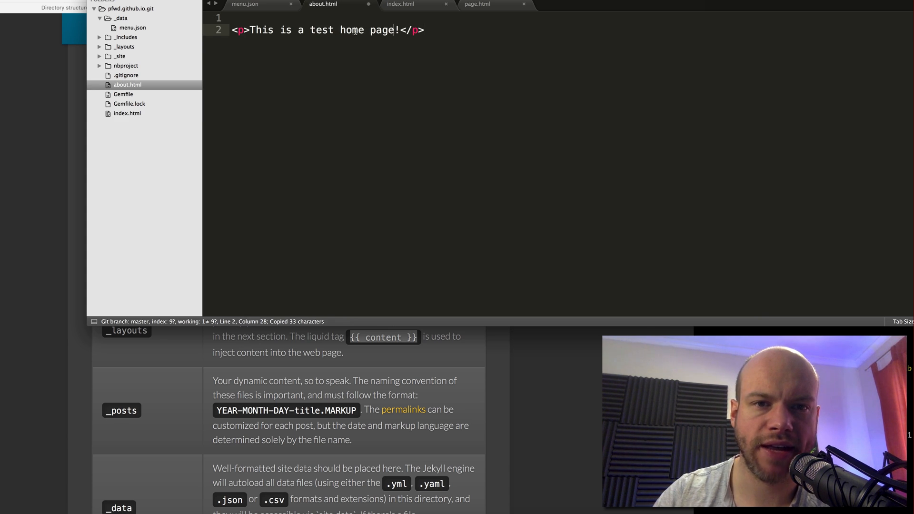
text(about)
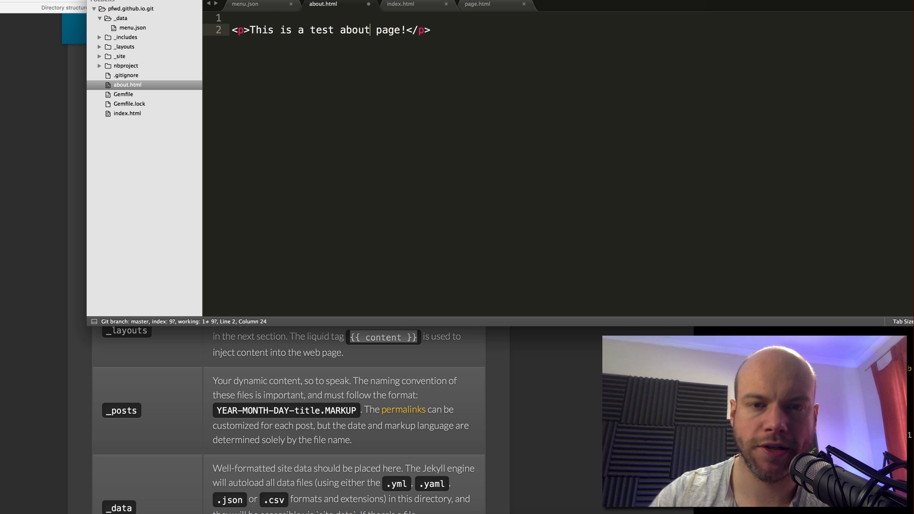
key(cmd+s)
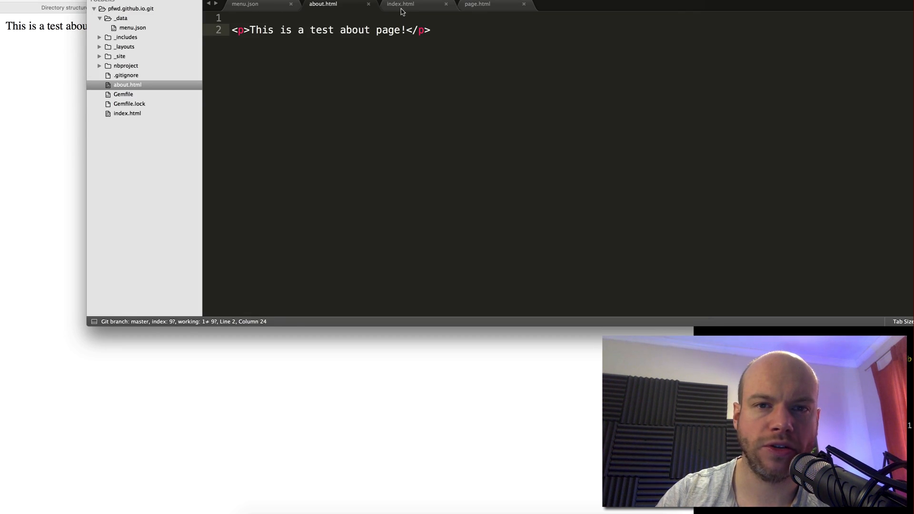
Copy index.html's 'layout: page' front matter into the top of about.html.
click(401, 4)
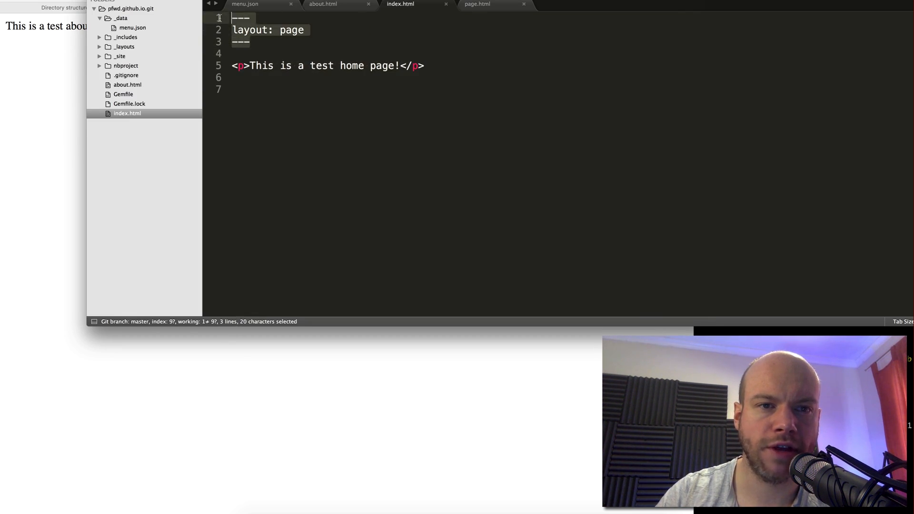
key(cmd+c)
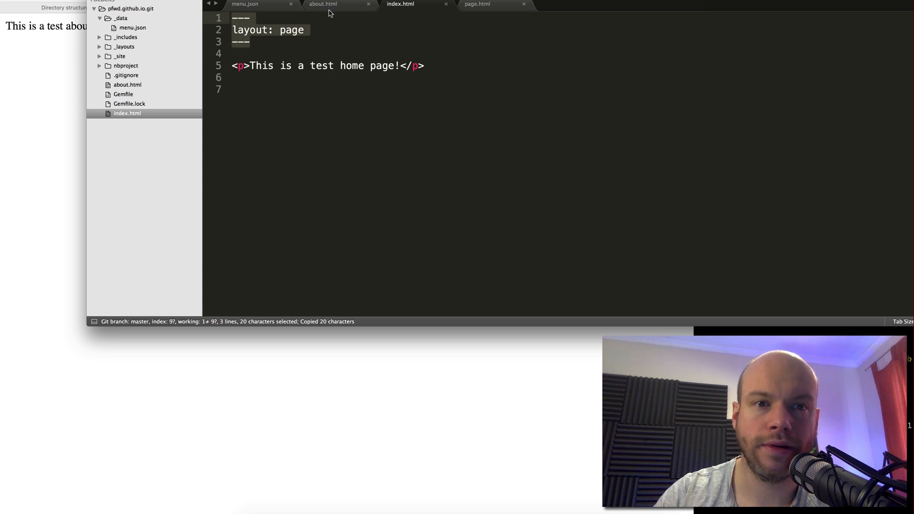
click(323, 5)
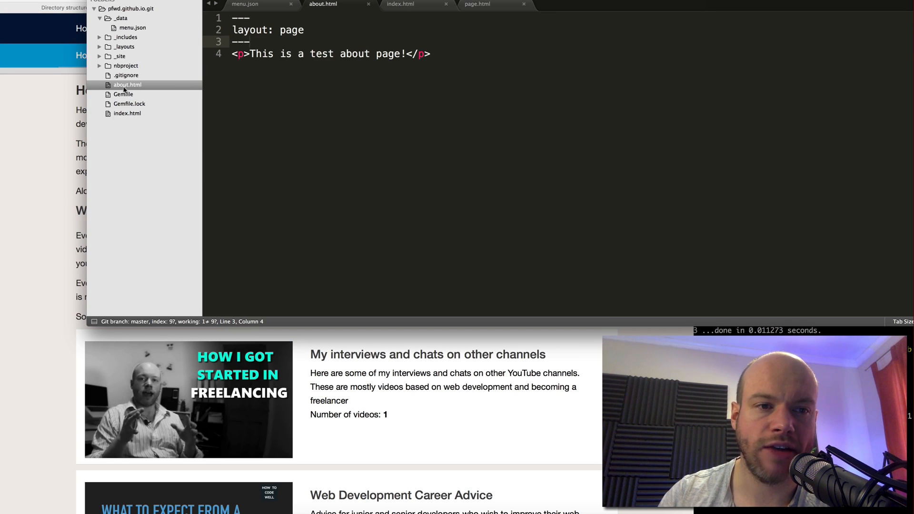
Rename about.html to about.md in the sidebar.
right_click(126, 84)
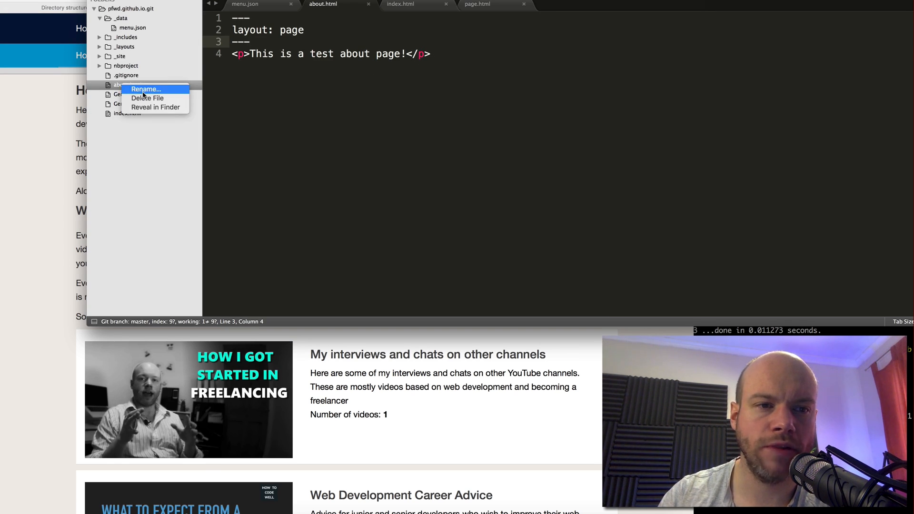
click(146, 89)
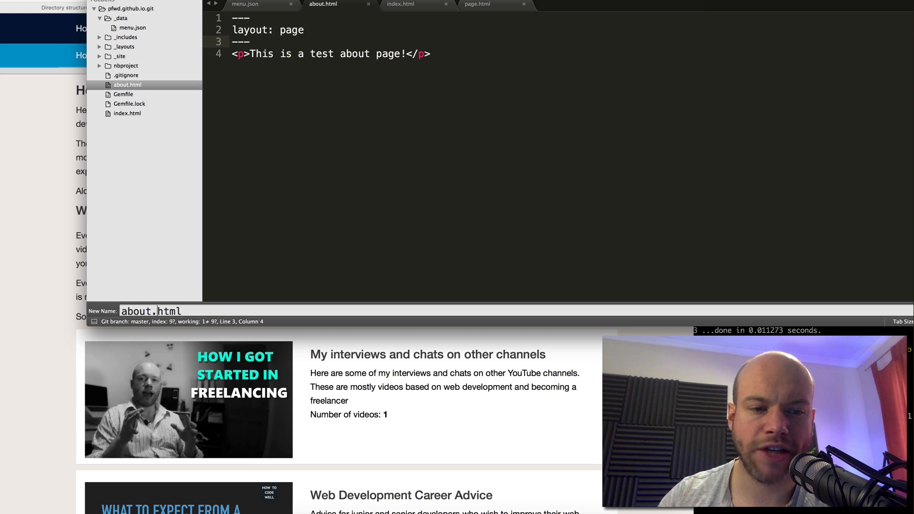
text(about.md)
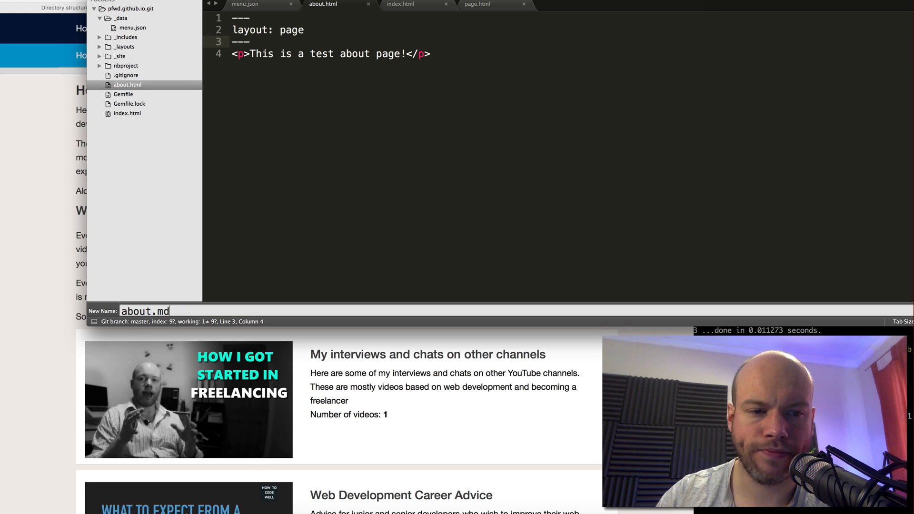
key(Return)
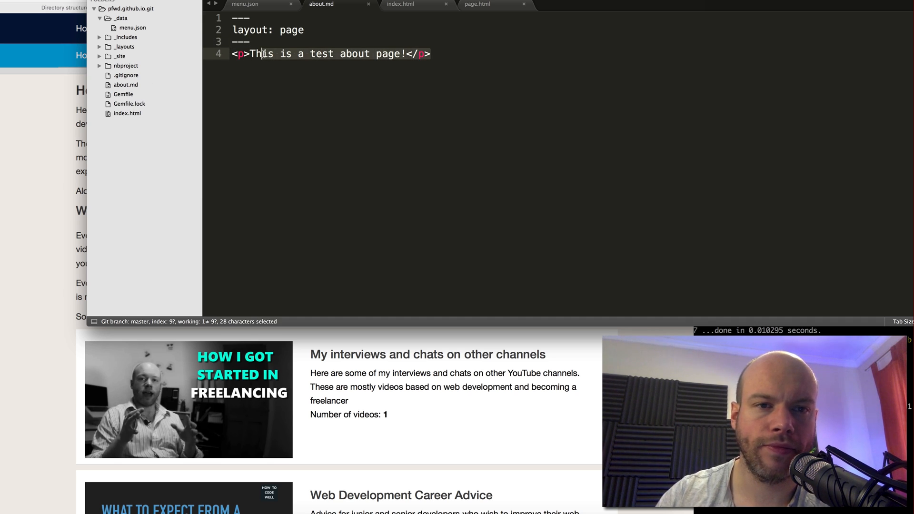
Add the Markdown heading '# About Page' below the front matter.
text(#)
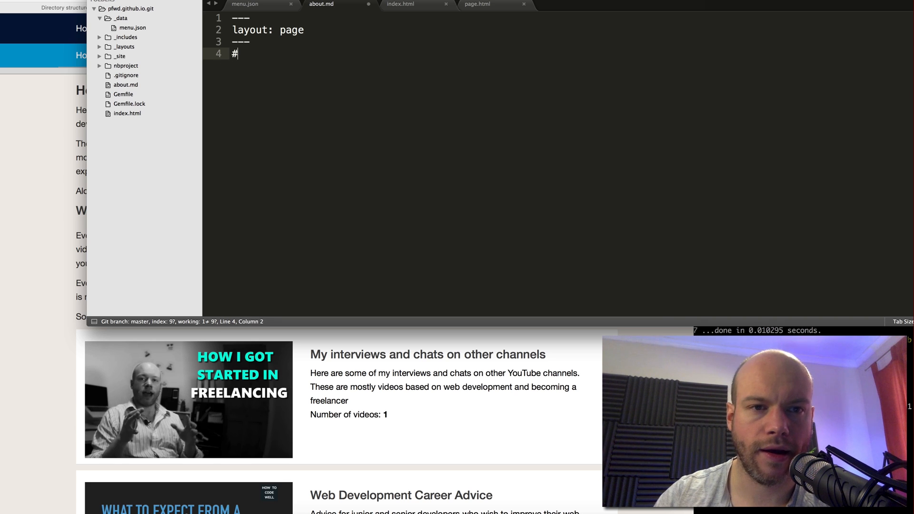
key(Enter)
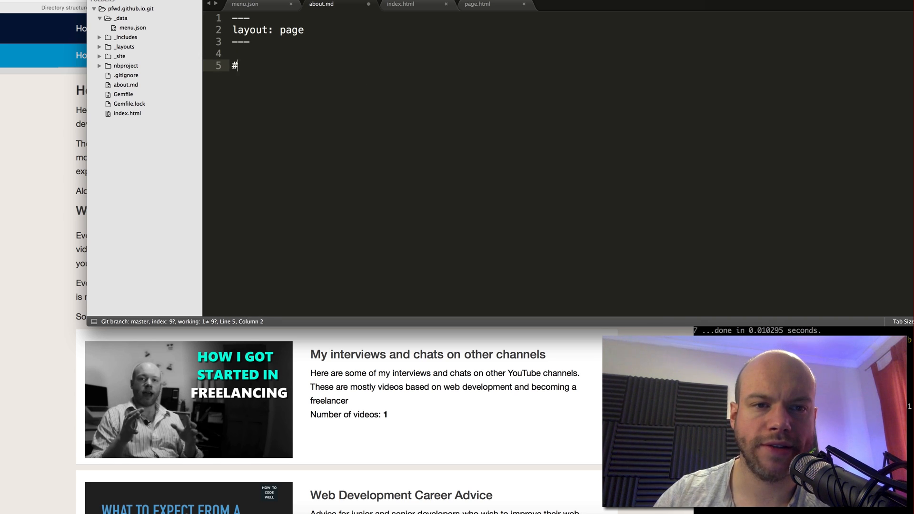
text(About Pa)
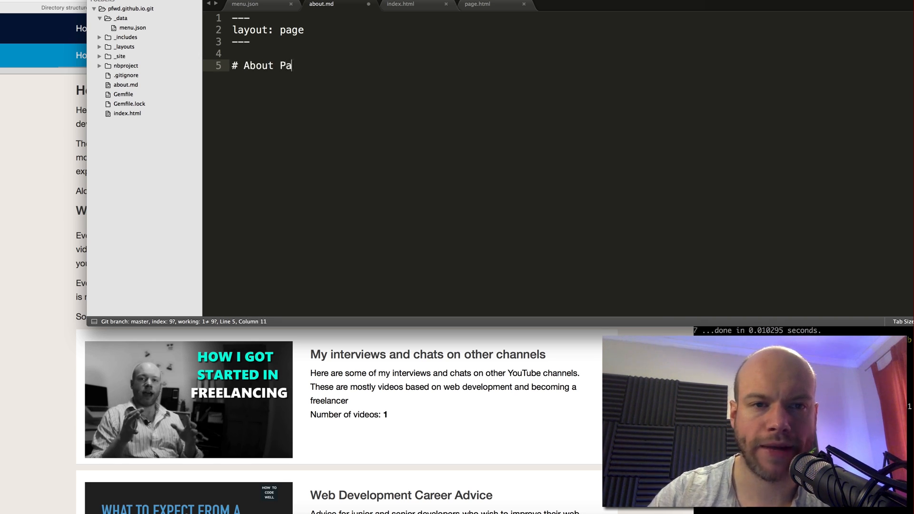
text(ge)
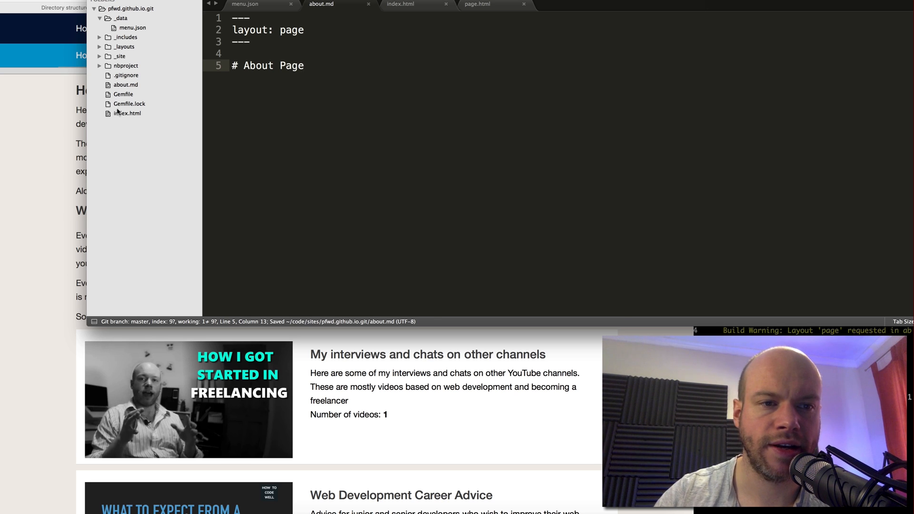
Rename index.html to index.md and begin its '#' Markdown heading.
right_click(127, 113)
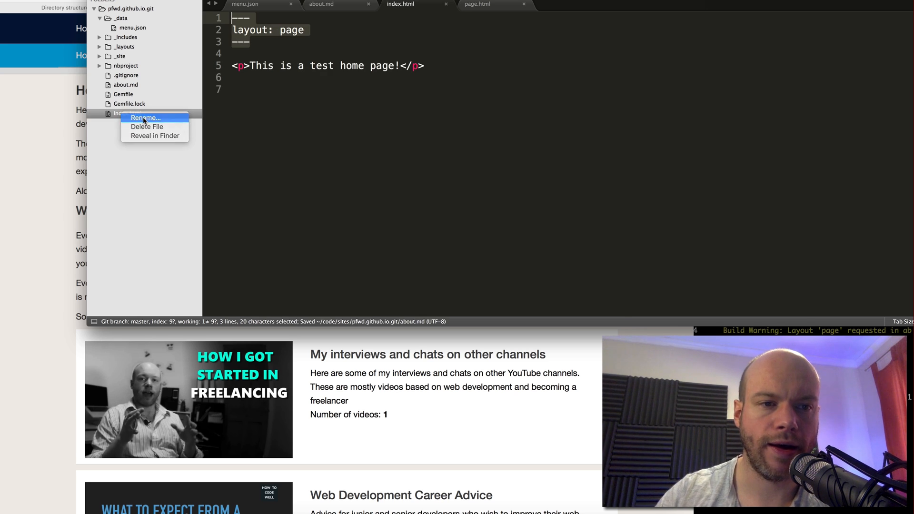
click(144, 118)
text(index.md)
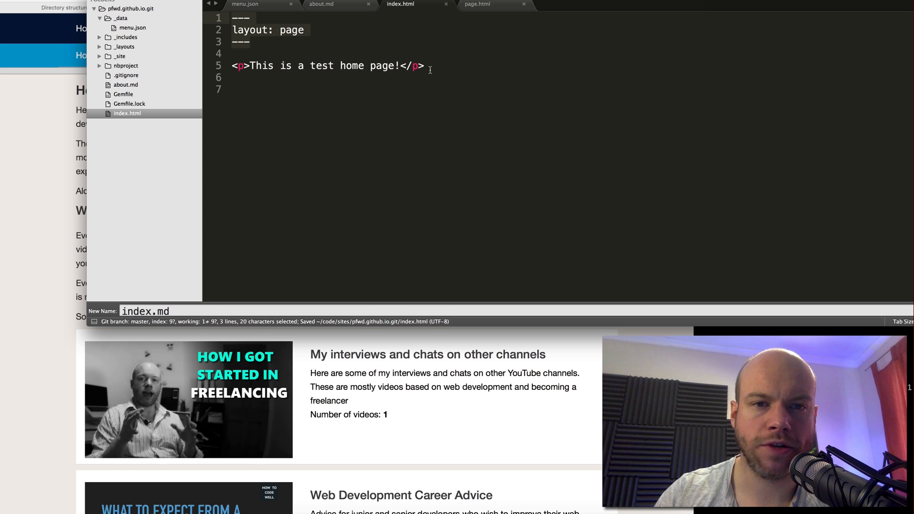
text(# Home page)
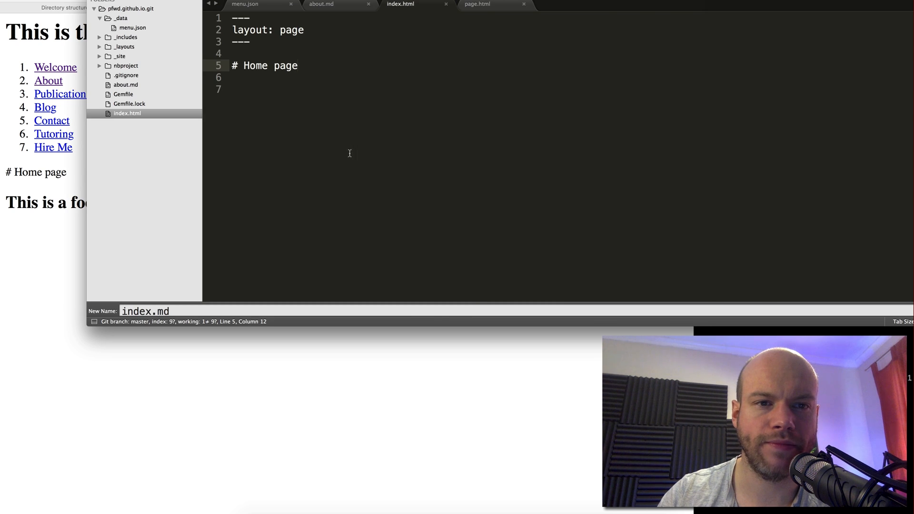
Compare the page layout file and about.md, then return to the home page file.
click(478, 4)
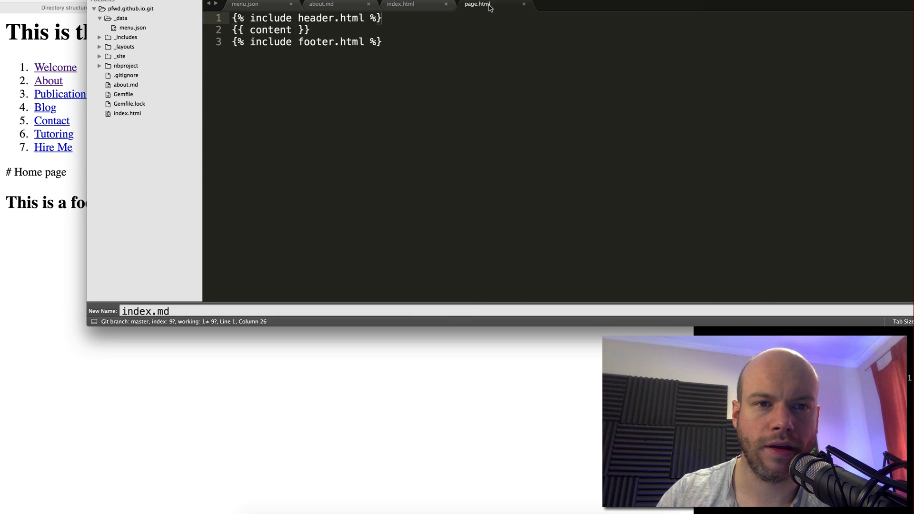
click(321, 4)
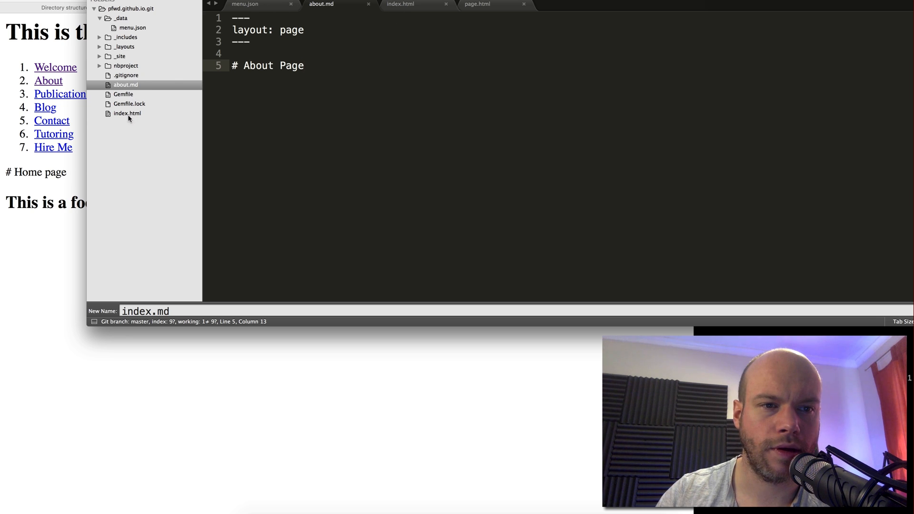
click(127, 114)
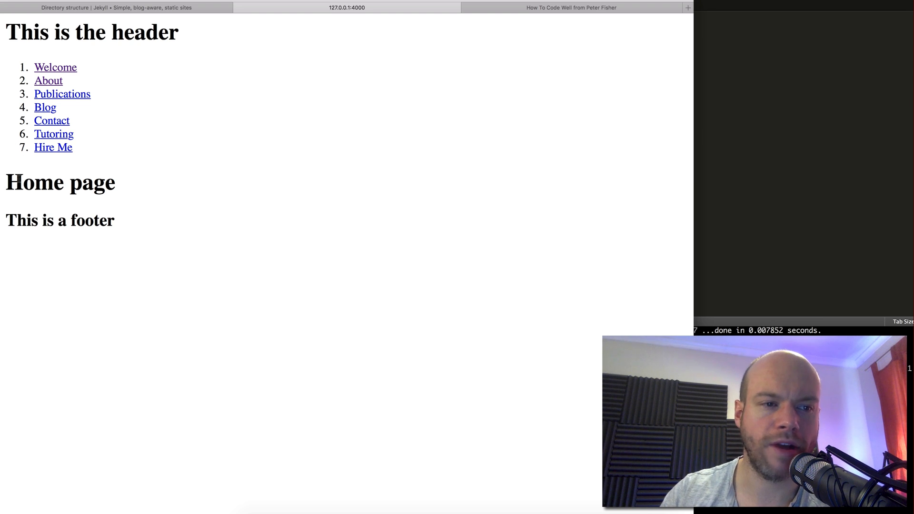
Select the rendered Home page heading, then switch to the How To Code Well tab.
double_click(58, 182)
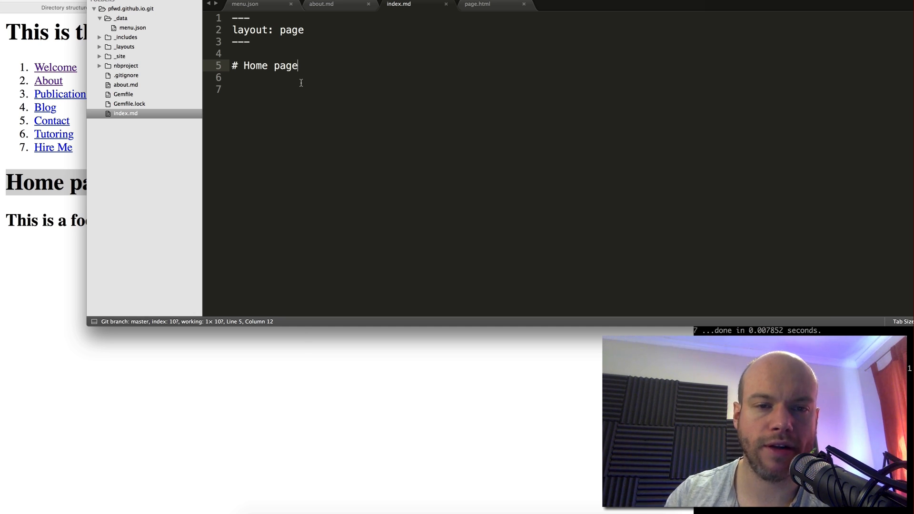
mouse_move(298, 362)
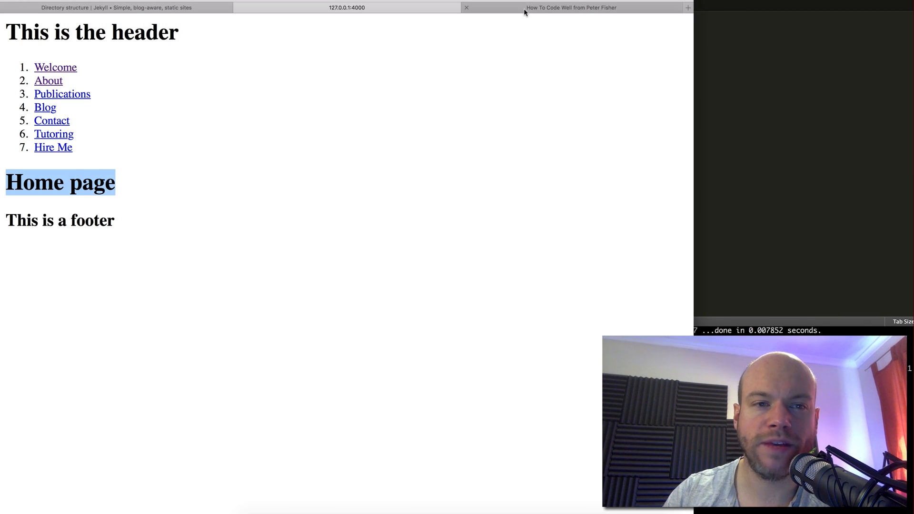
click(572, 7)
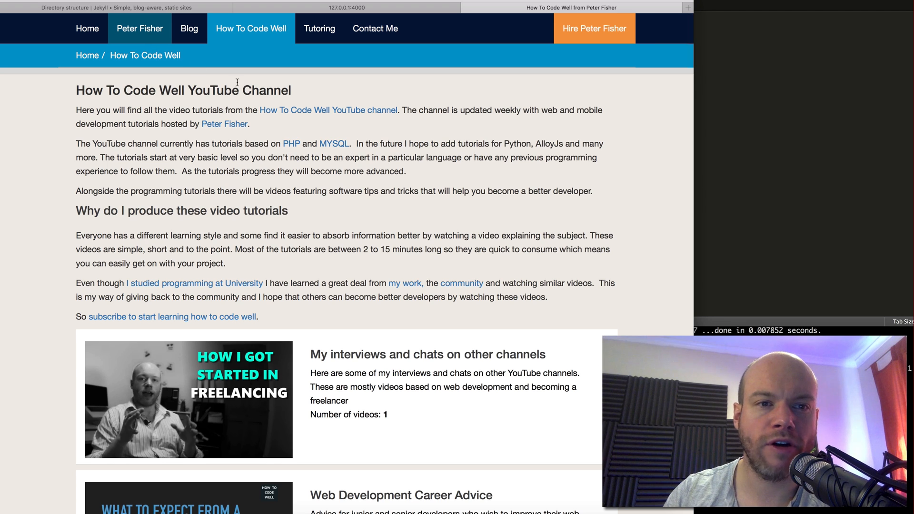
Go from the author's profile to Companies I Have Worked For, then Skill Set.
click(139, 28)
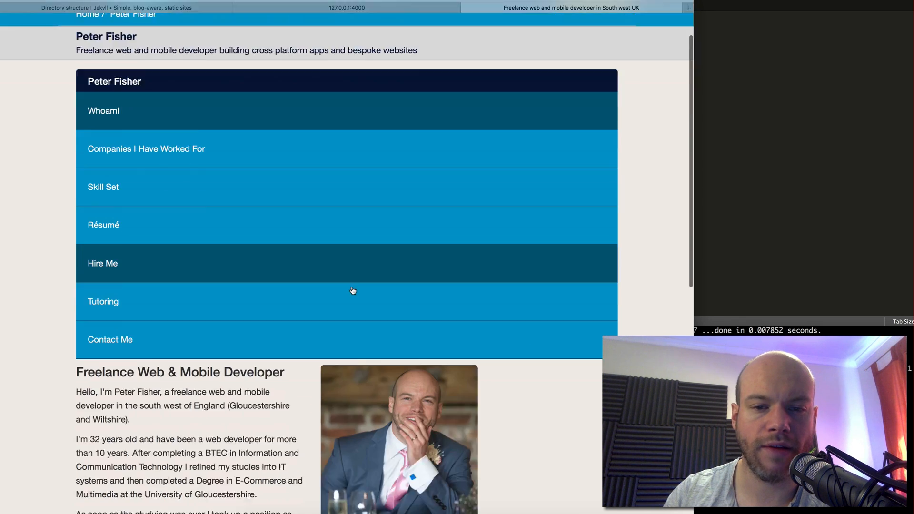
scroll(down, 3)
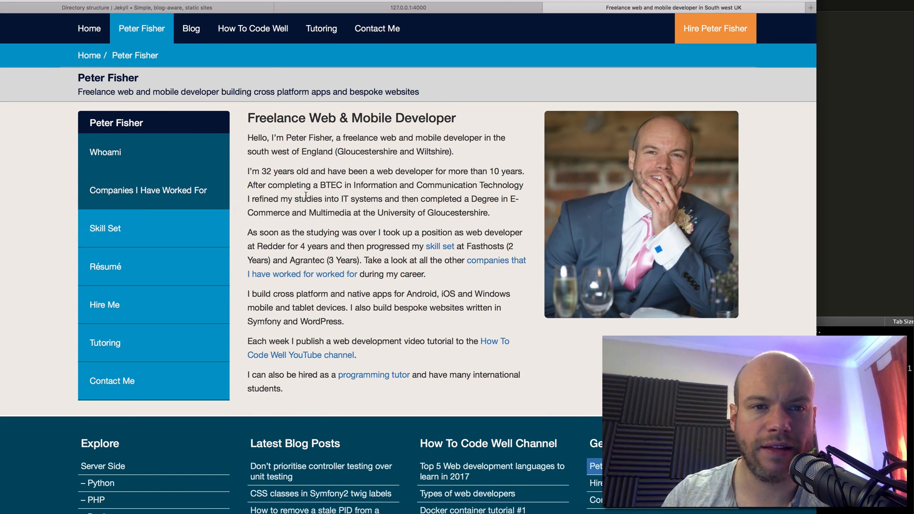
click(148, 189)
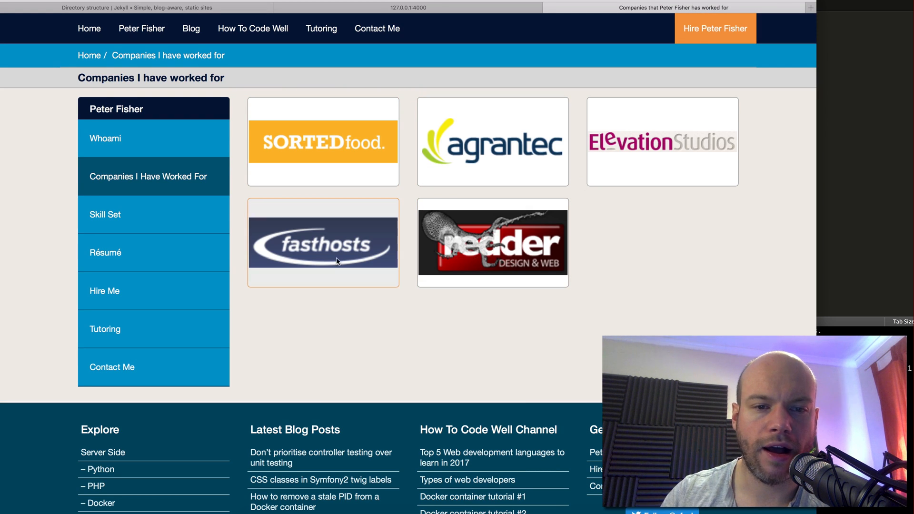
mouse_move(655, 198)
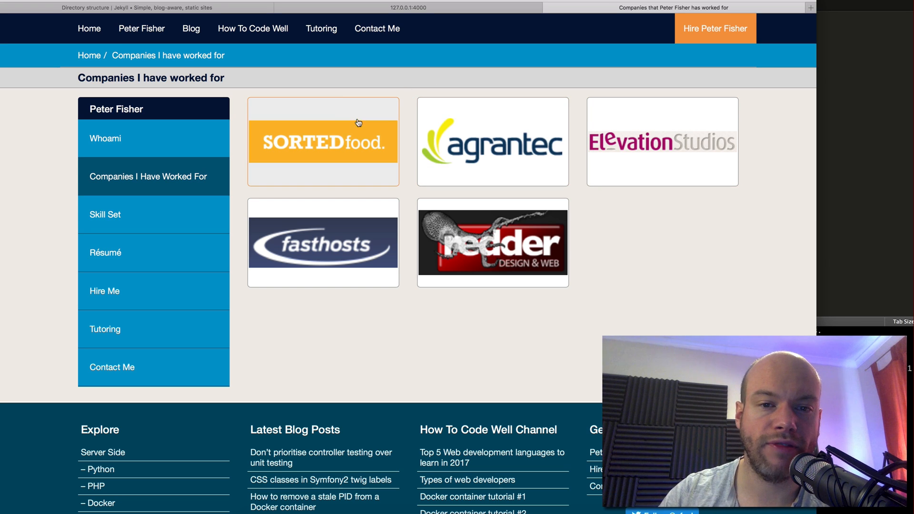
mouse_move(509, 248)
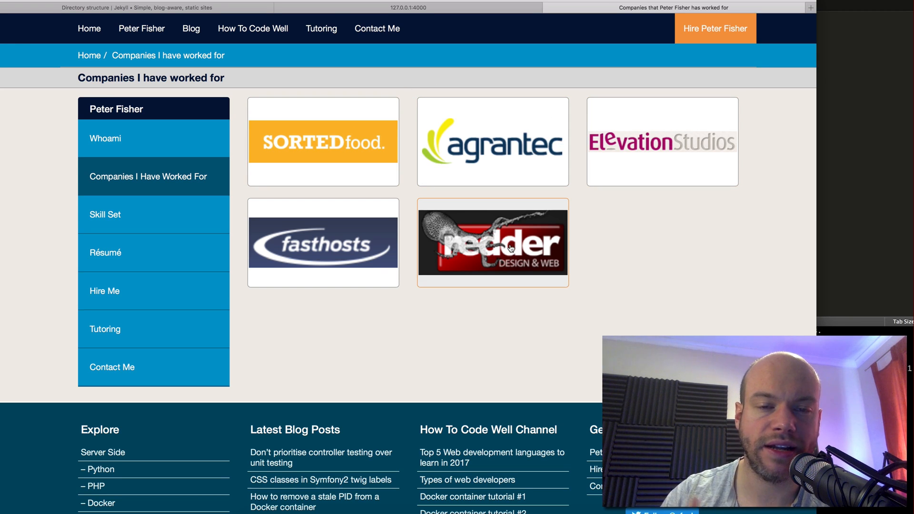
mouse_move(478, 159)
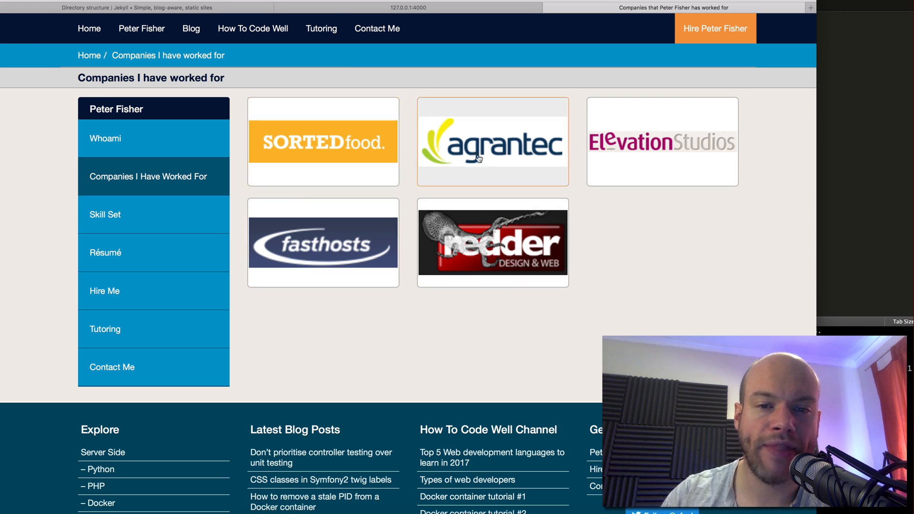
mouse_move(550, 209)
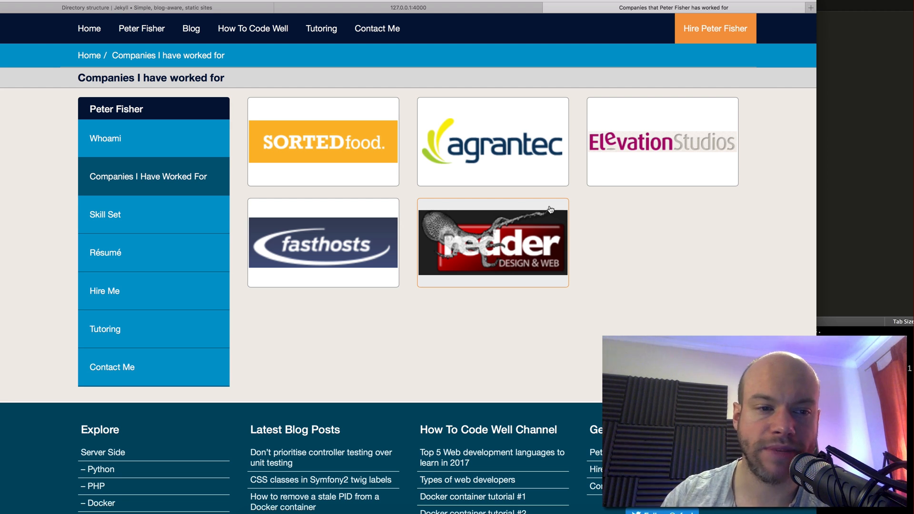
mouse_move(151, 230)
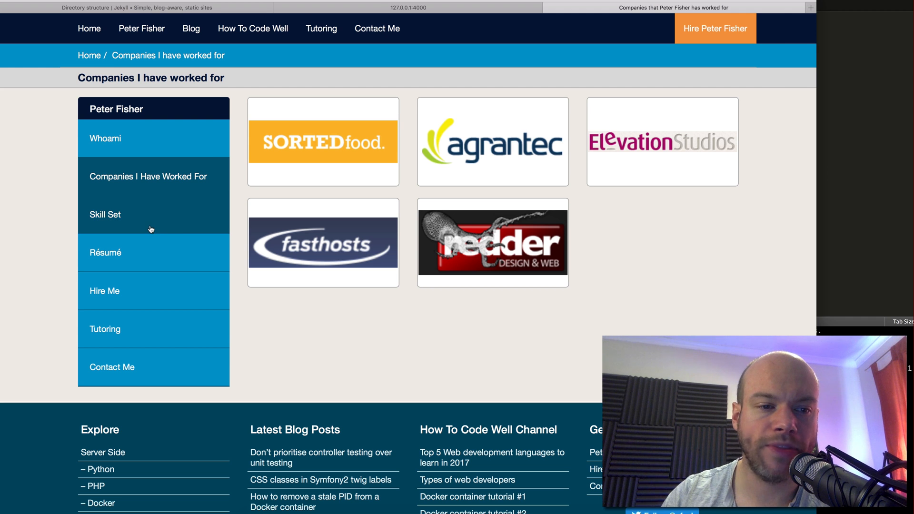
click(106, 214)
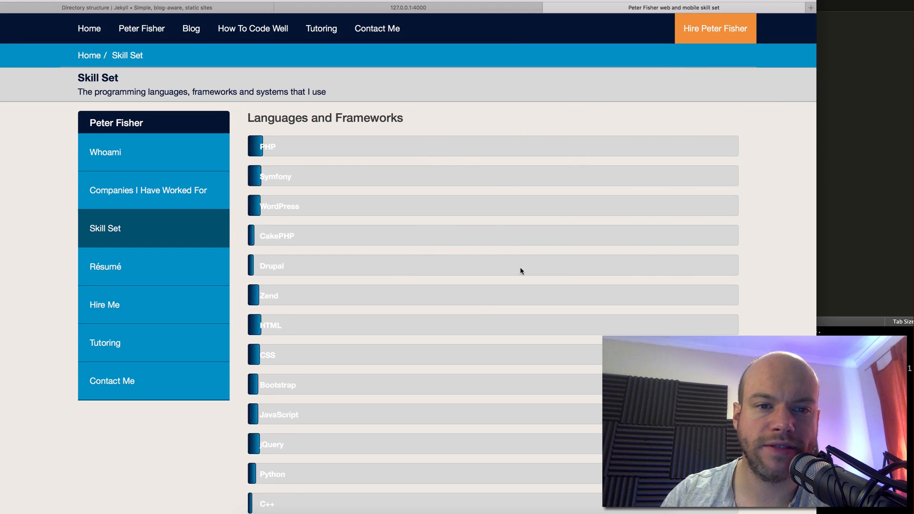
scroll(down, 3)
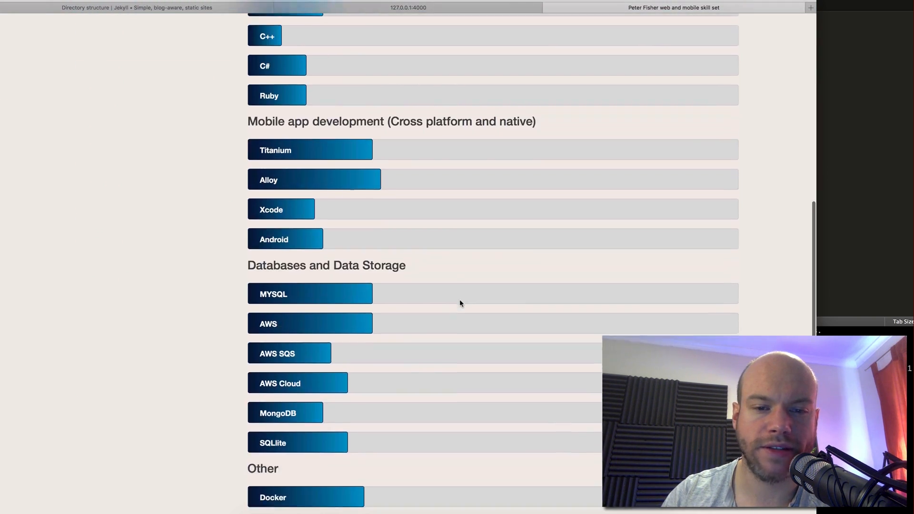